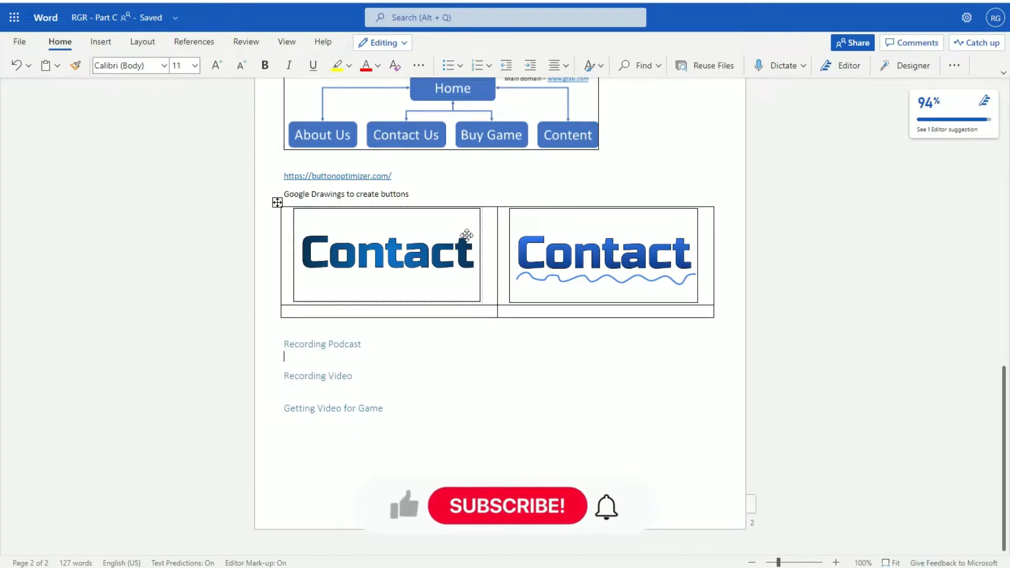
Look over the page's Contact buttons and the Recording Podcast, Recording Video and Game headings
click(387, 254)
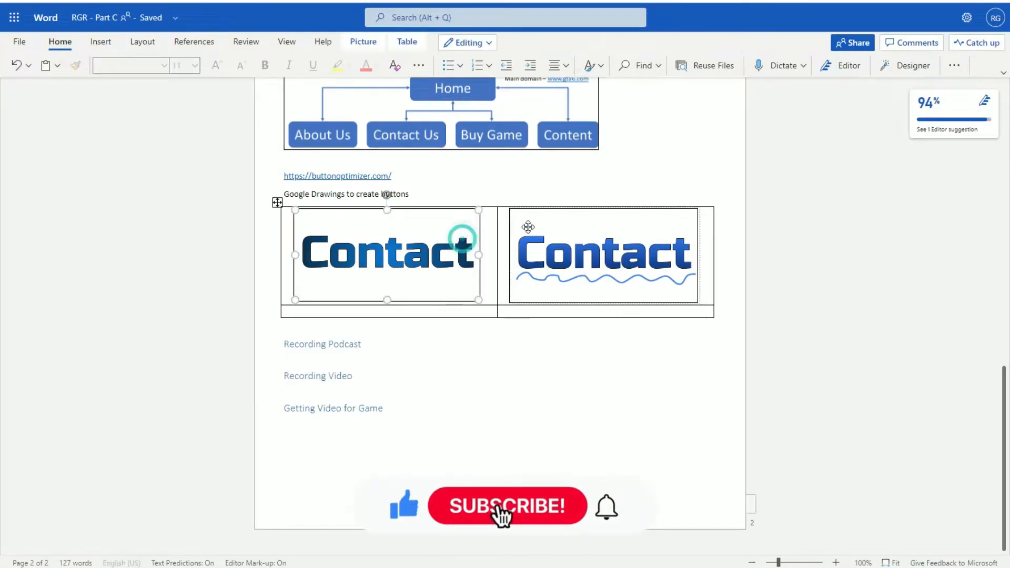
click(604, 255)
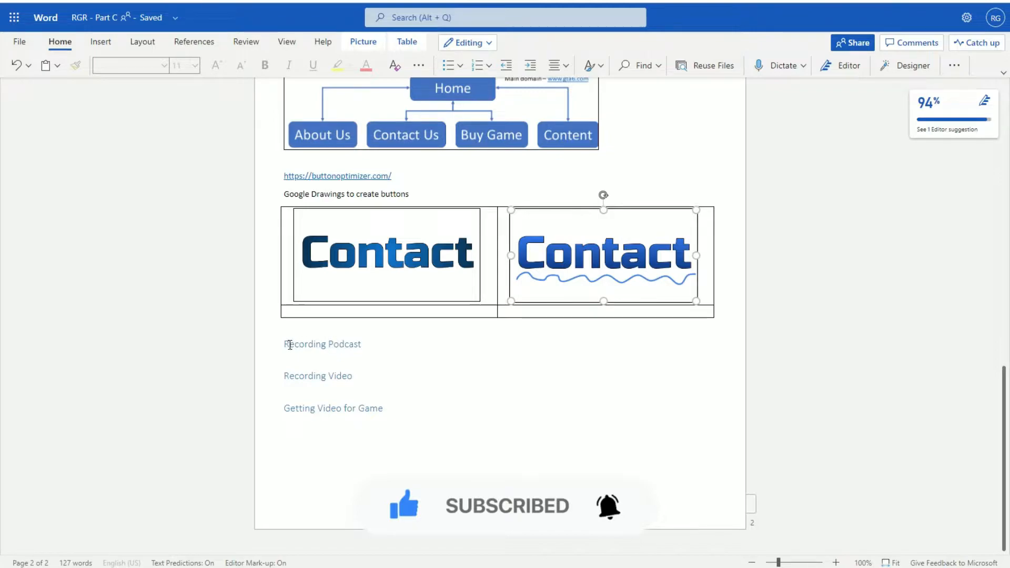
double_click(322, 343)
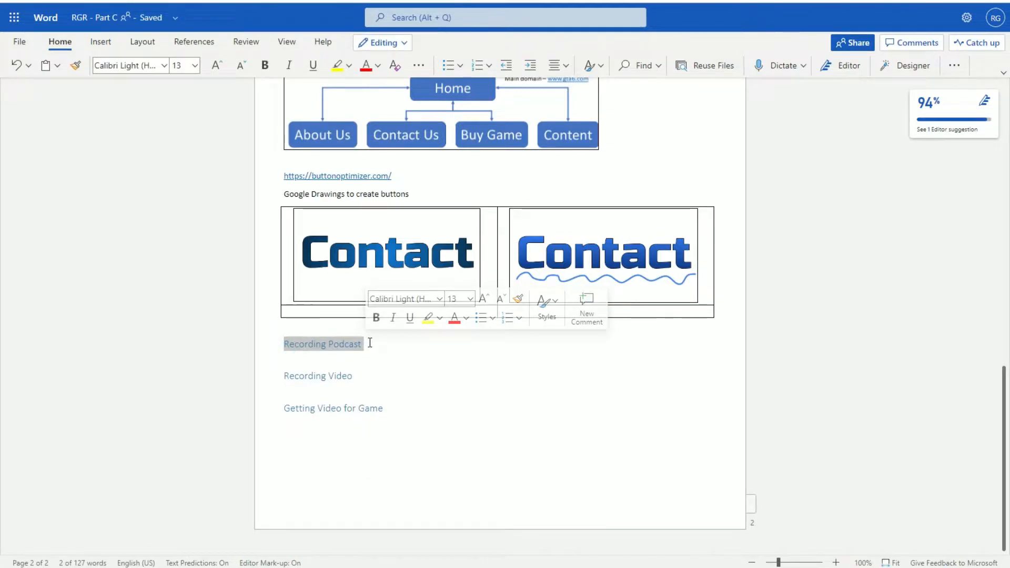
click(353, 376)
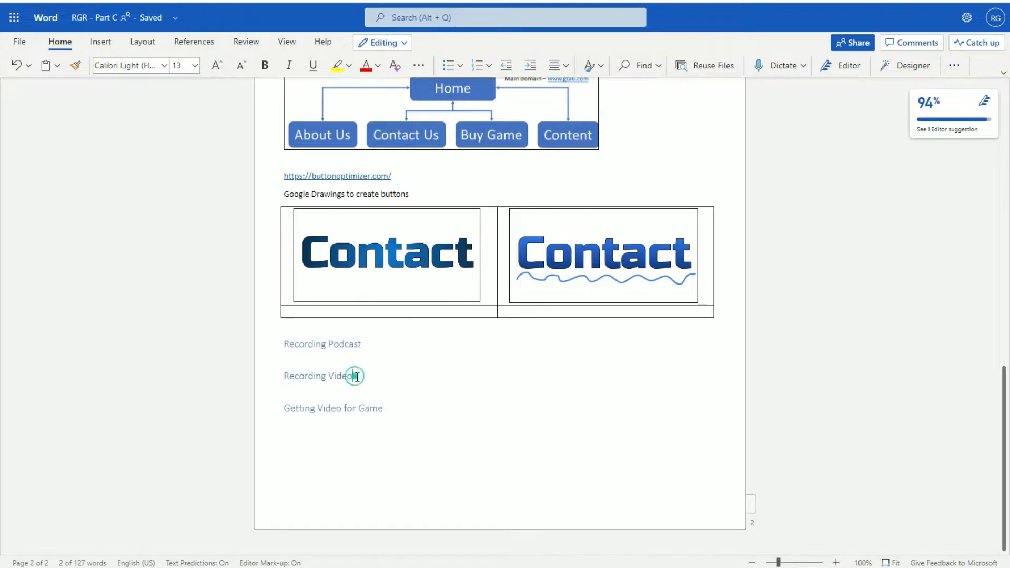
double_click(317, 376)
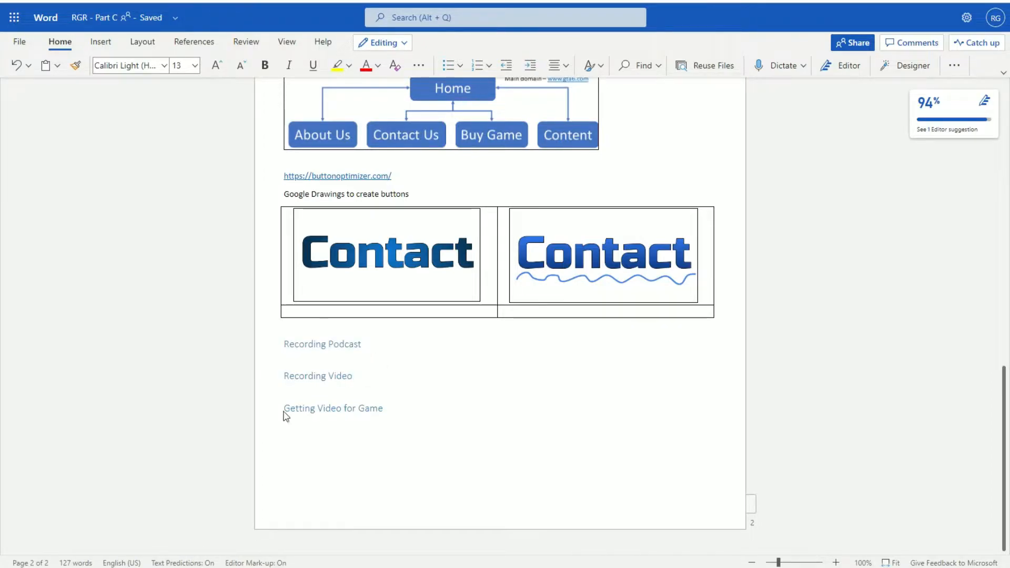
double_click(334, 408)
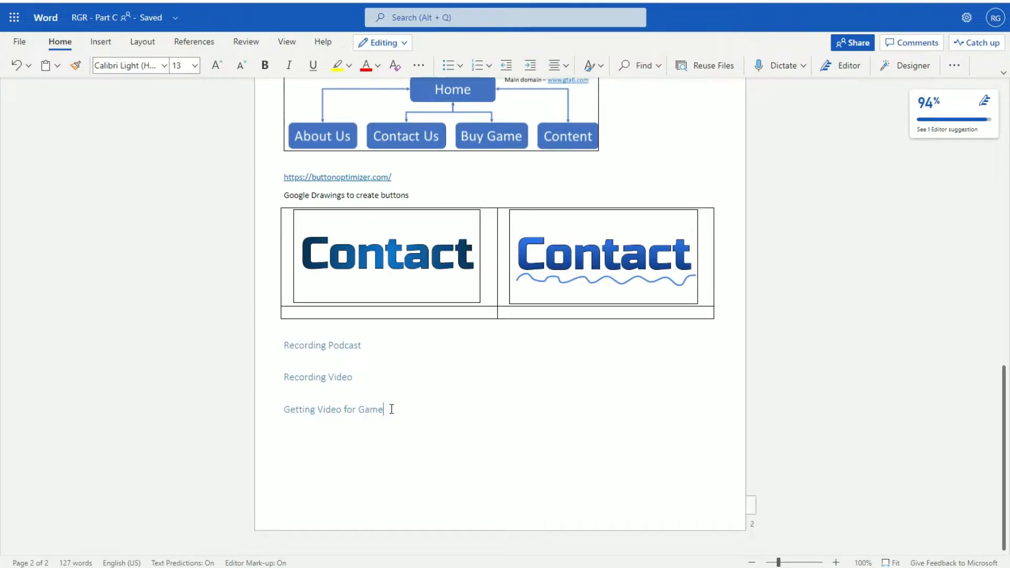
mouse_move(385, 393)
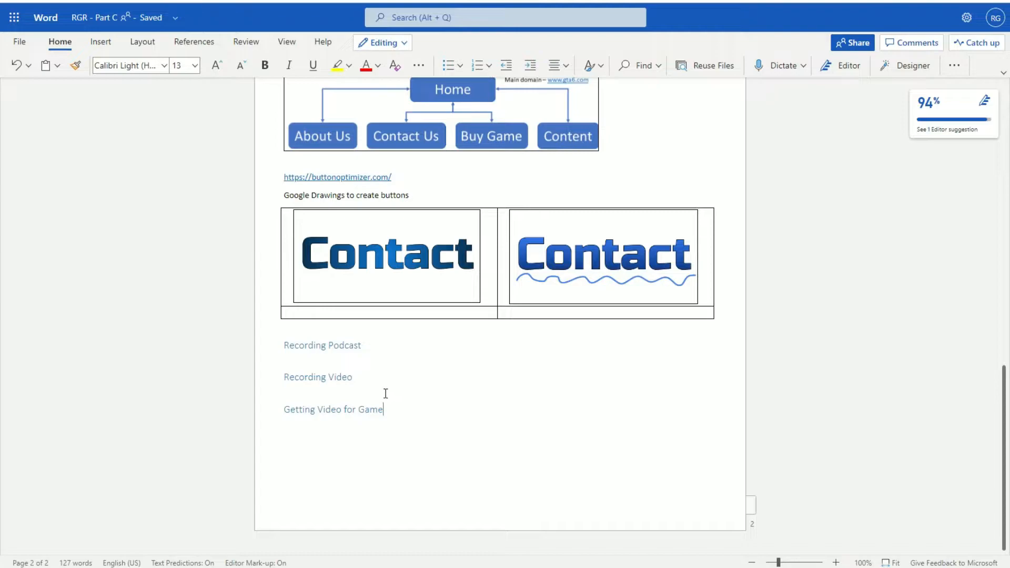
mouse_move(360, 375)
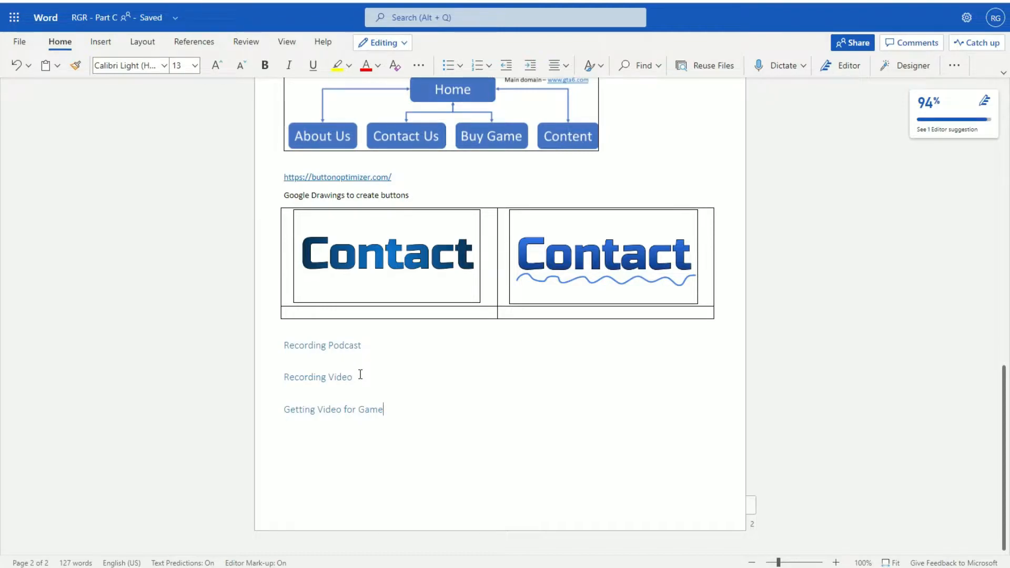
mouse_move(381, 364)
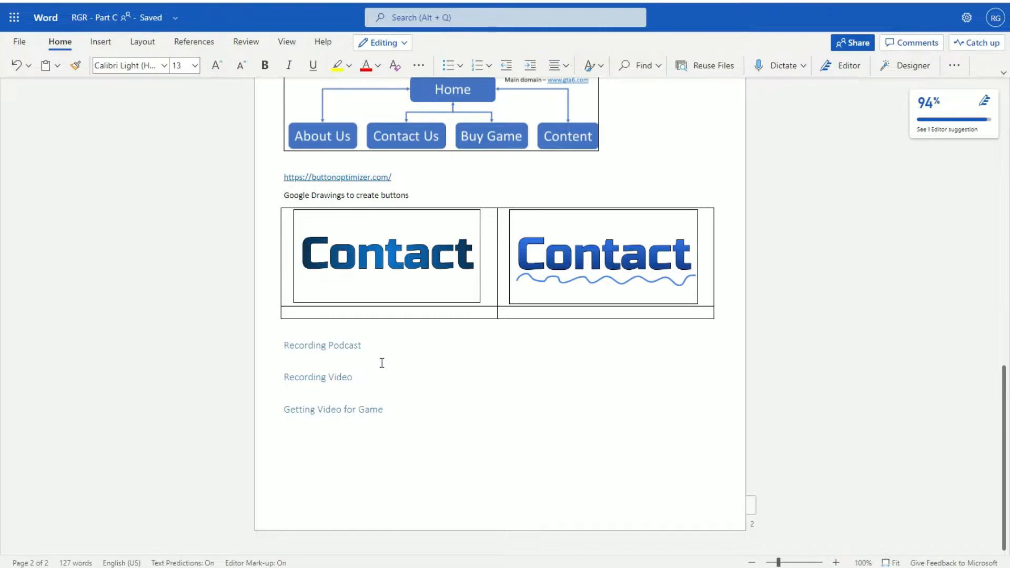
mouse_move(366, 349)
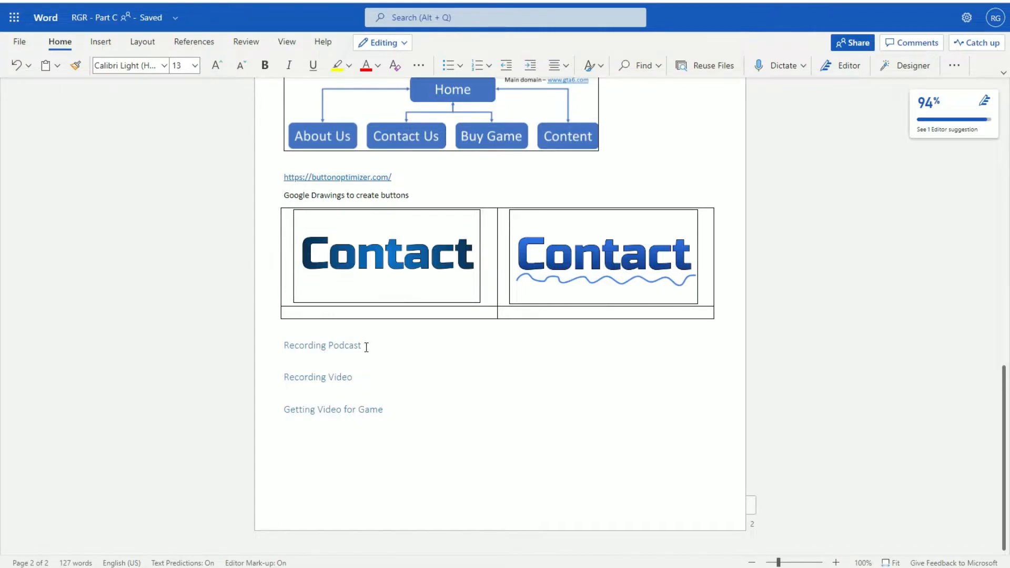
click(322, 345)
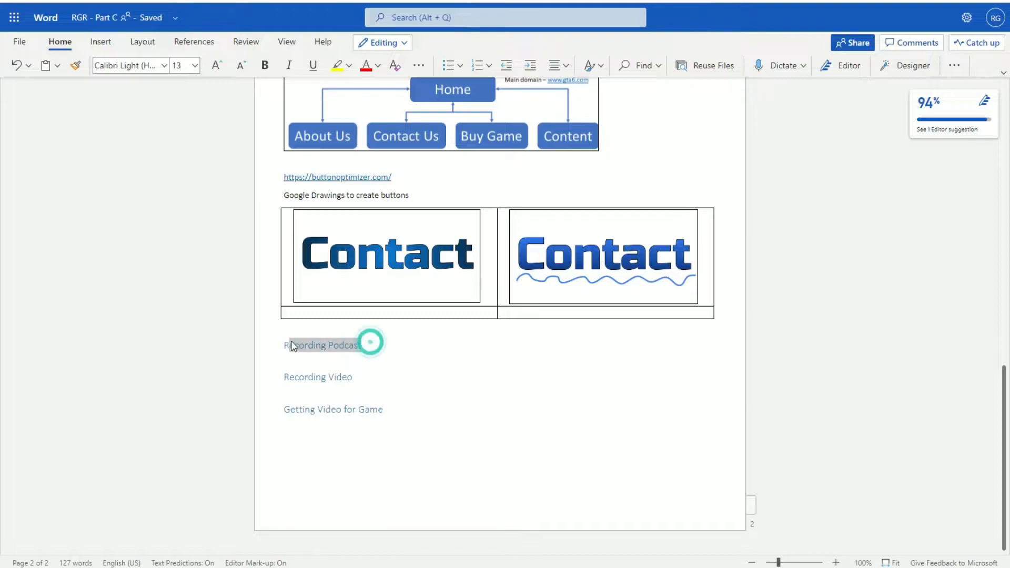
double_click(322, 345)
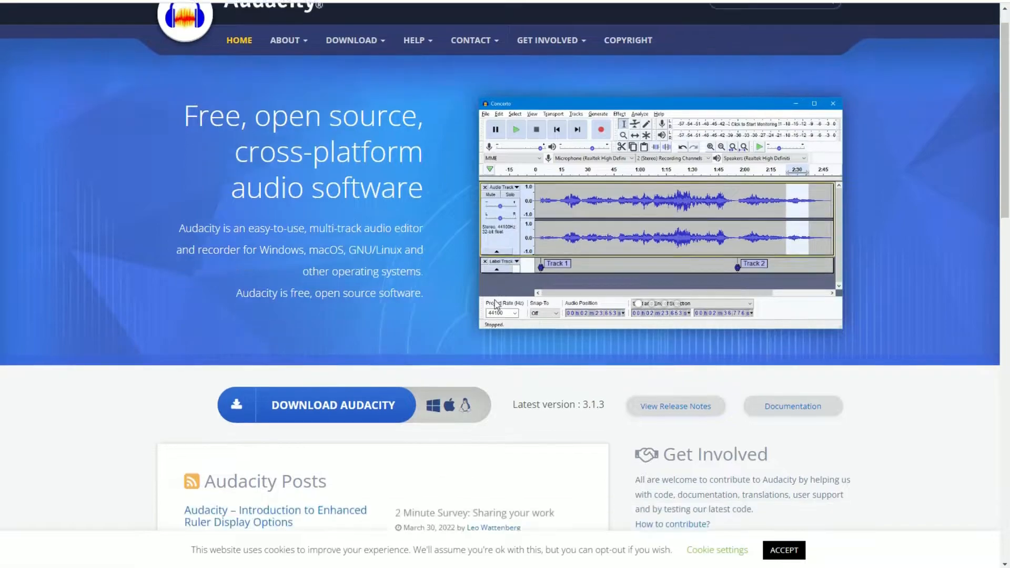
scroll(down, 3)
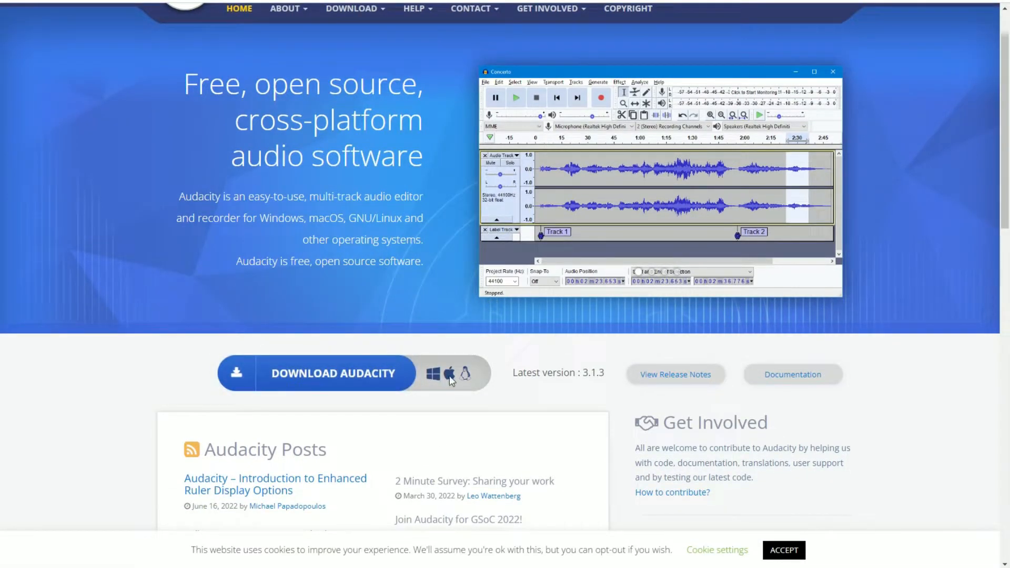
mouse_move(452, 251)
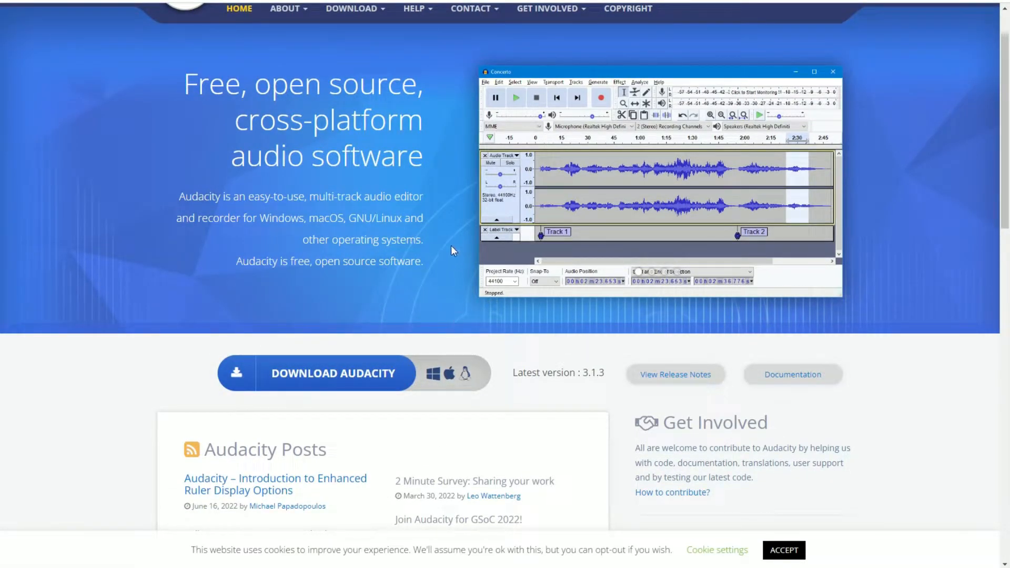
scroll(up, 3)
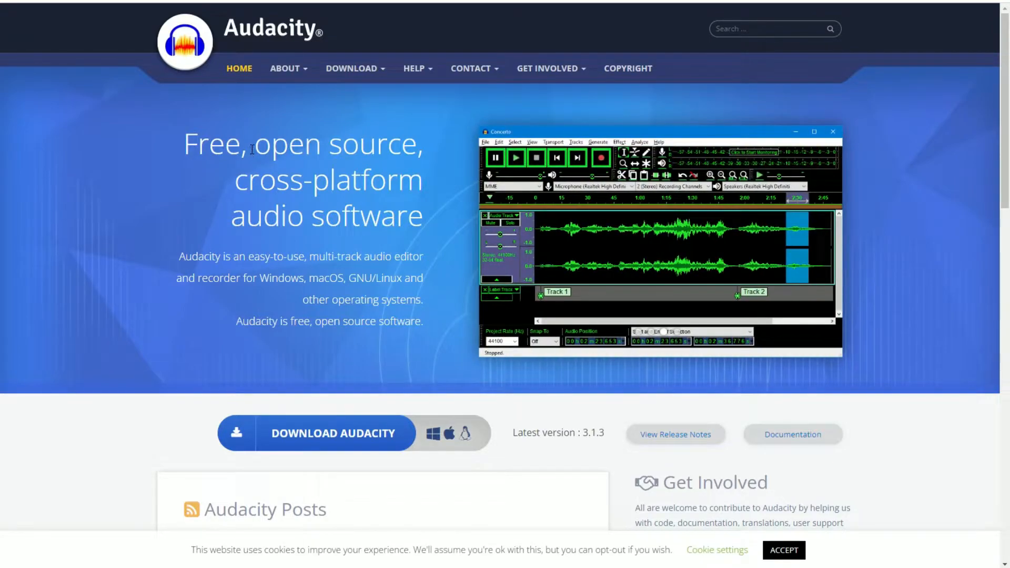
mouse_move(248, 128)
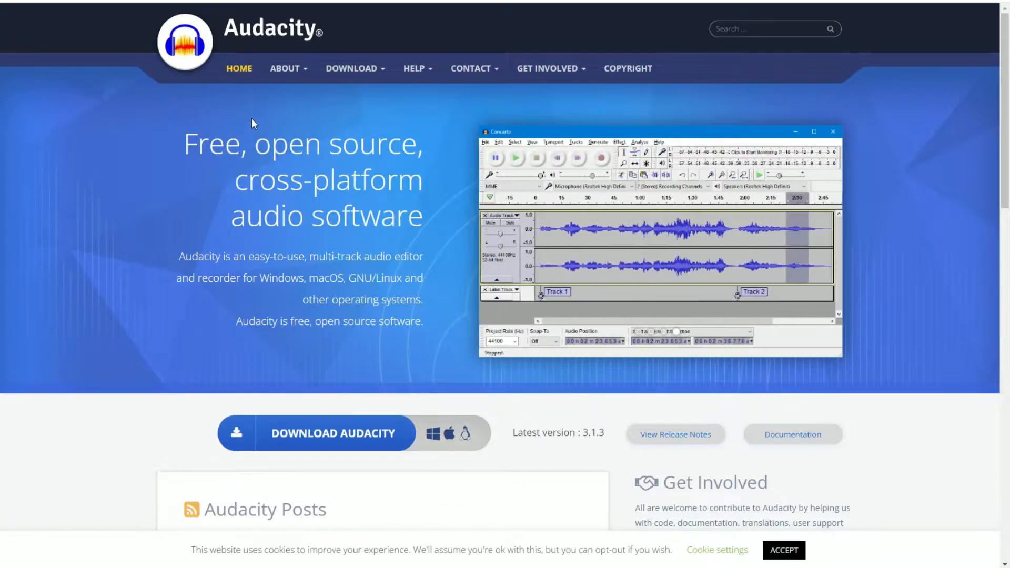
mouse_move(243, 127)
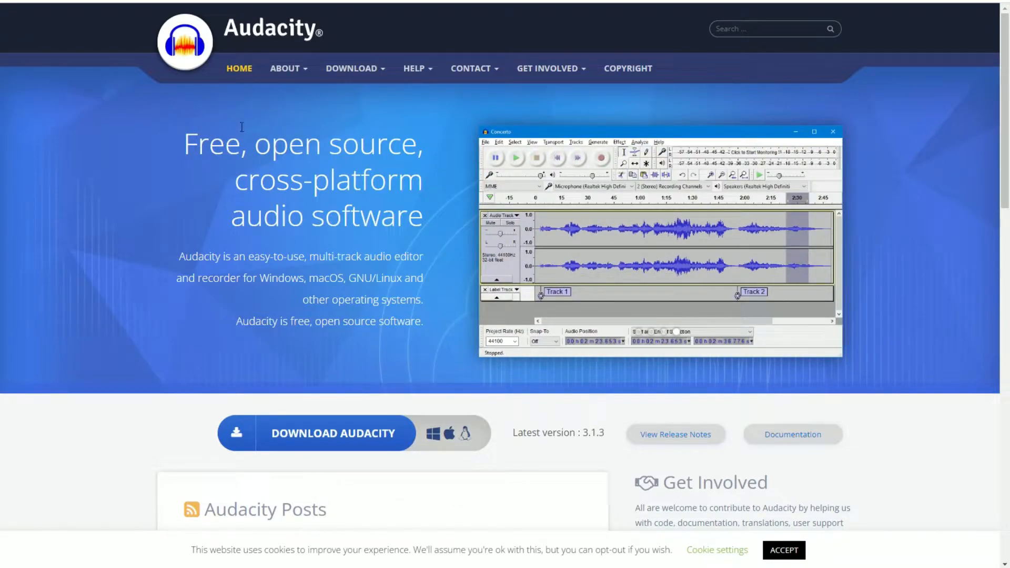
mouse_move(283, 157)
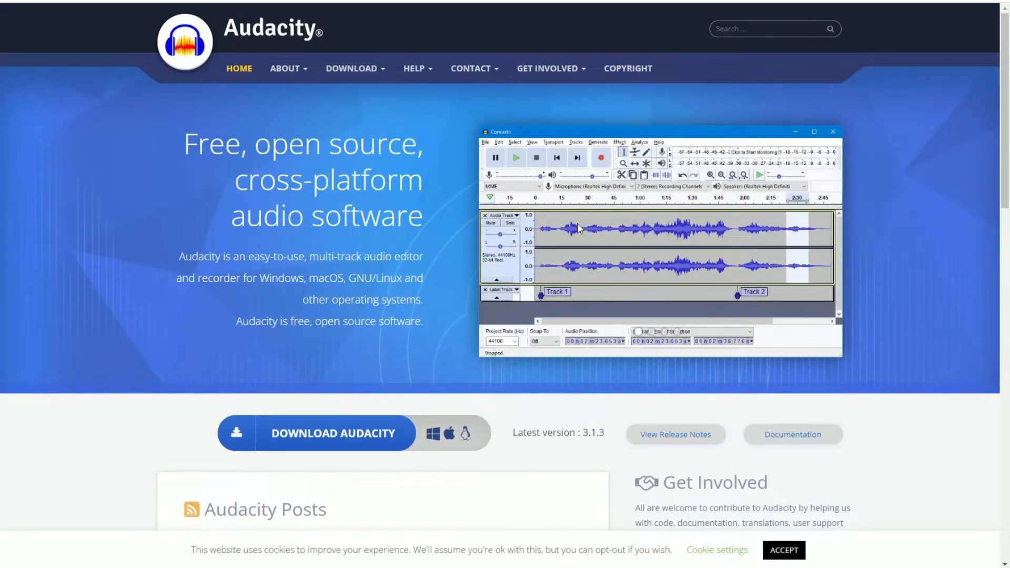
mouse_move(406, 425)
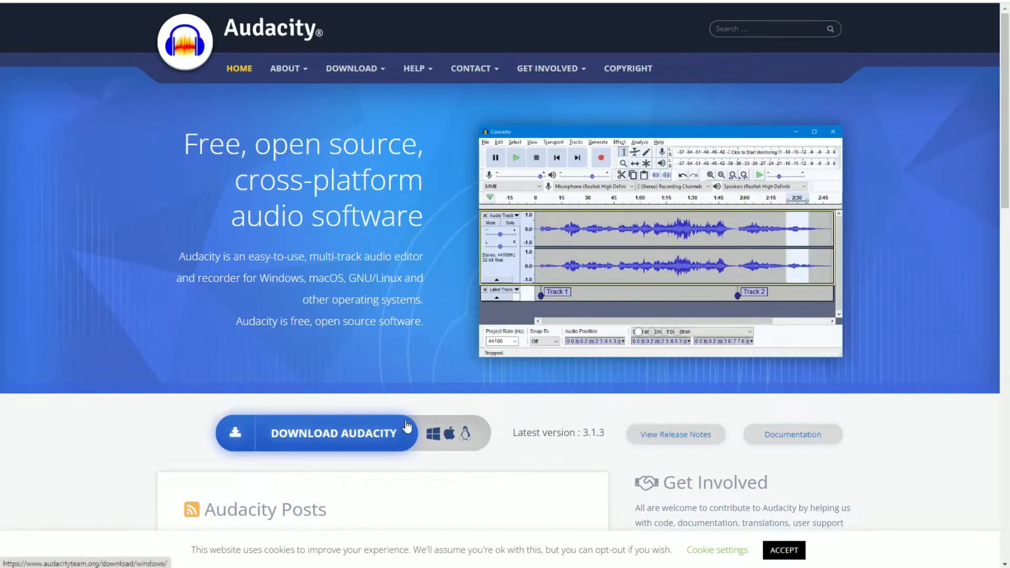
mouse_move(346, 354)
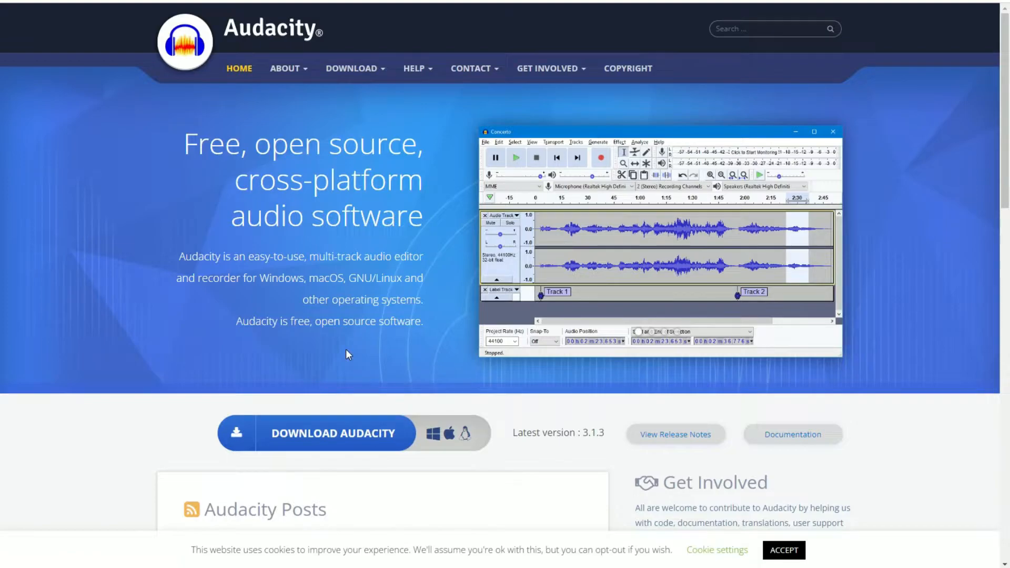
mouse_move(297, 168)
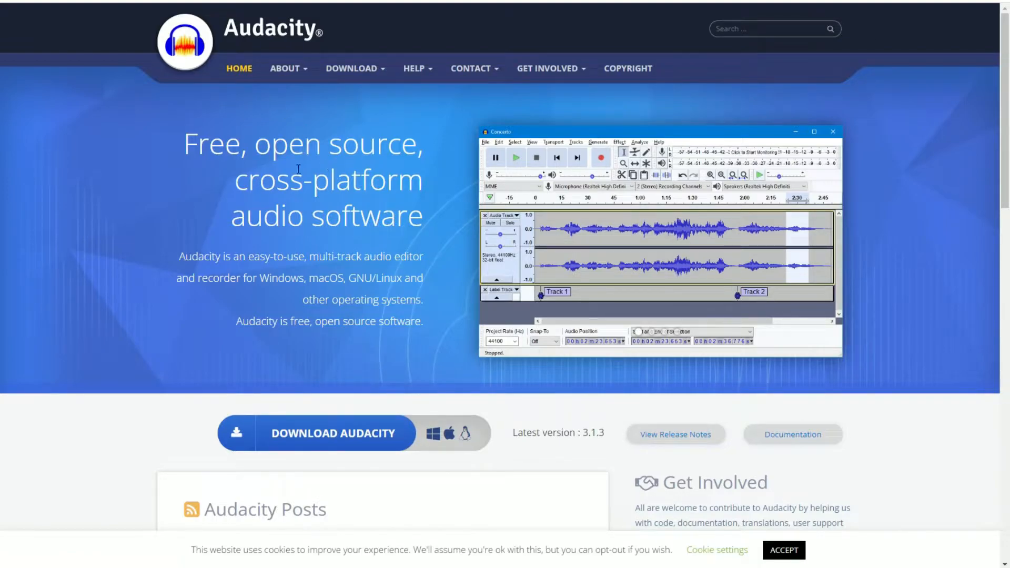
Navigate from the About menu to the Download page, then switch to the Audacity editor
click(284, 68)
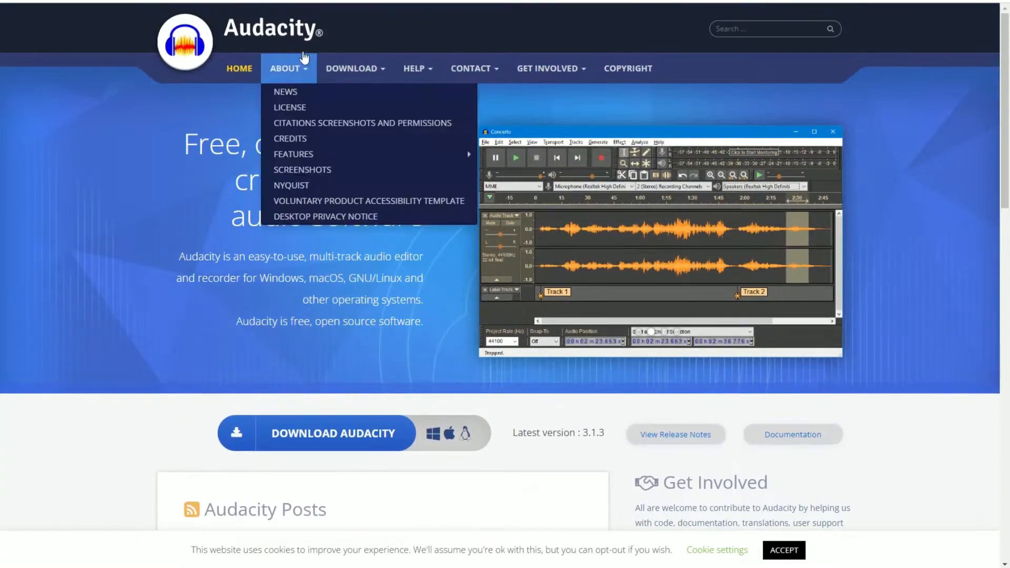
click(352, 68)
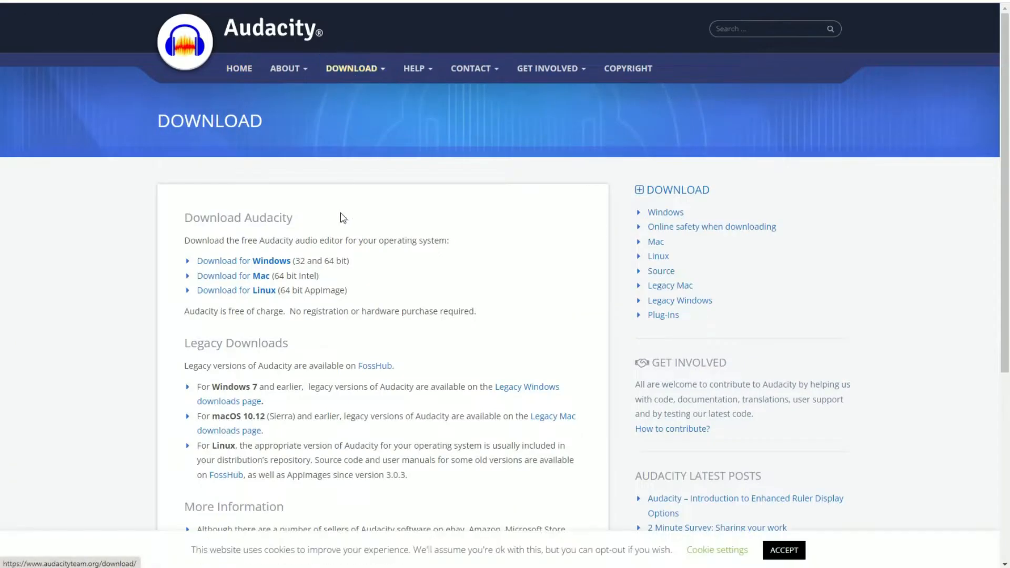
mouse_move(243, 260)
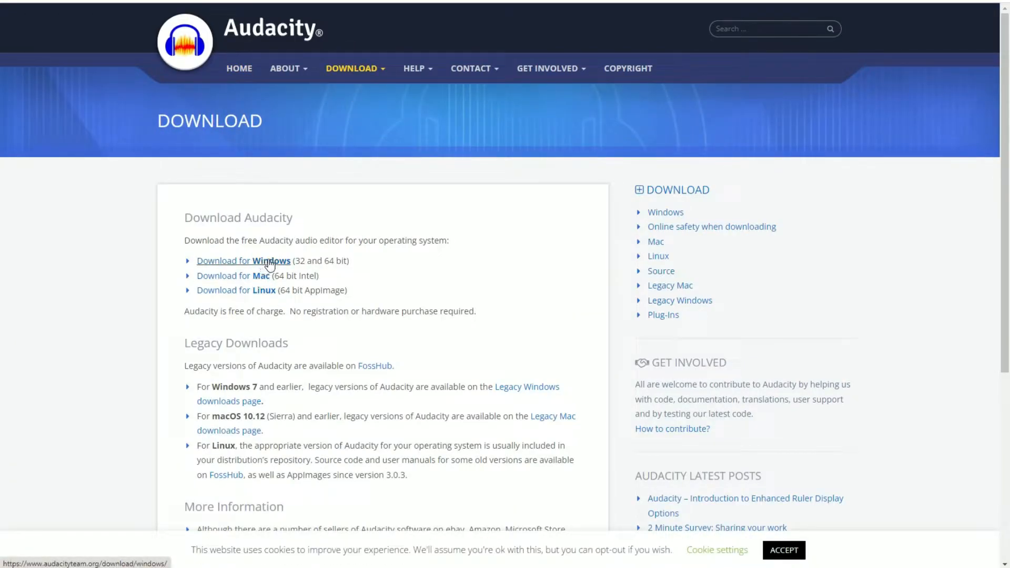
mouse_move(236, 290)
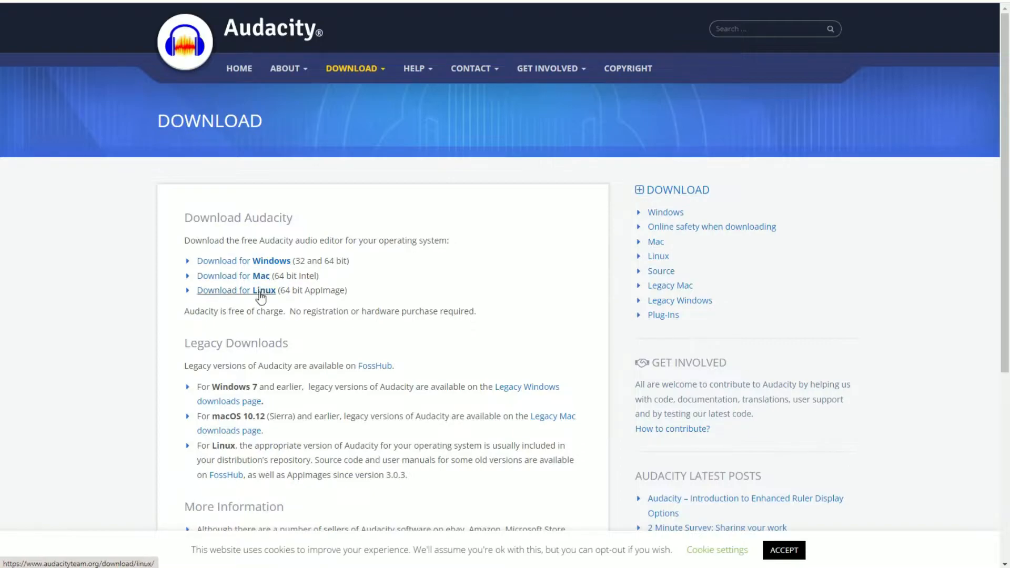
mouse_move(269, 257)
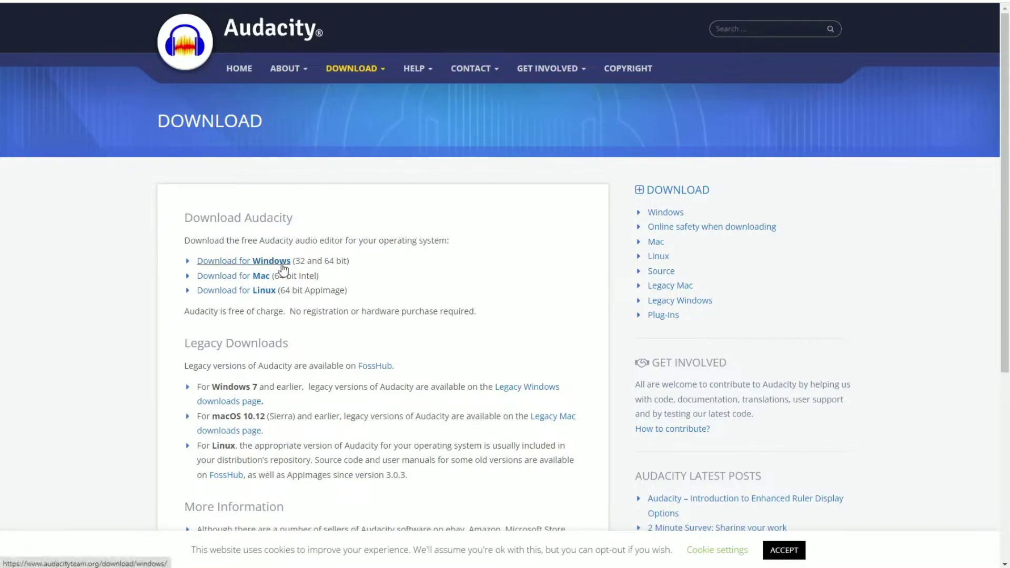
mouse_move(231, 303)
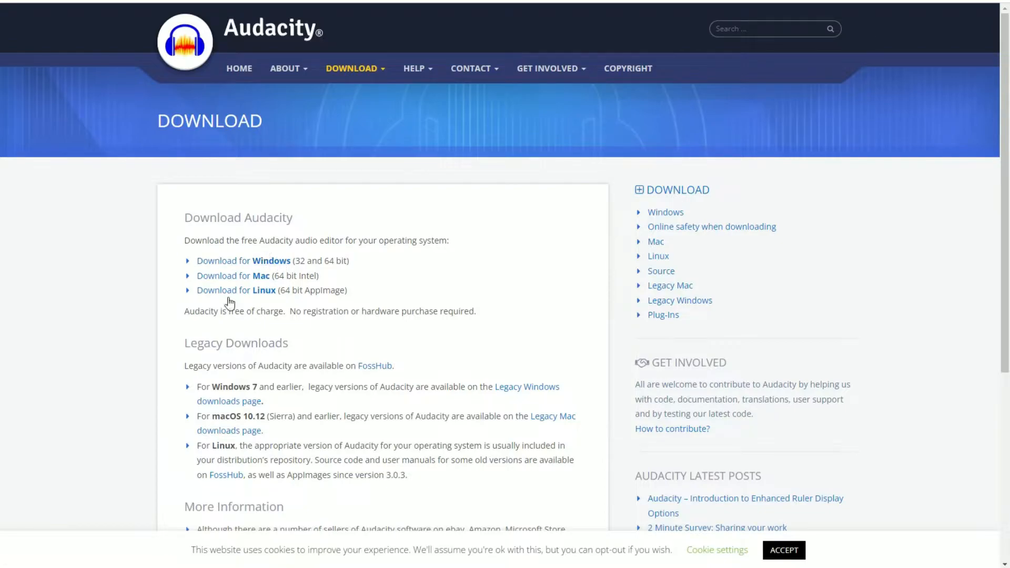
click(285, 68)
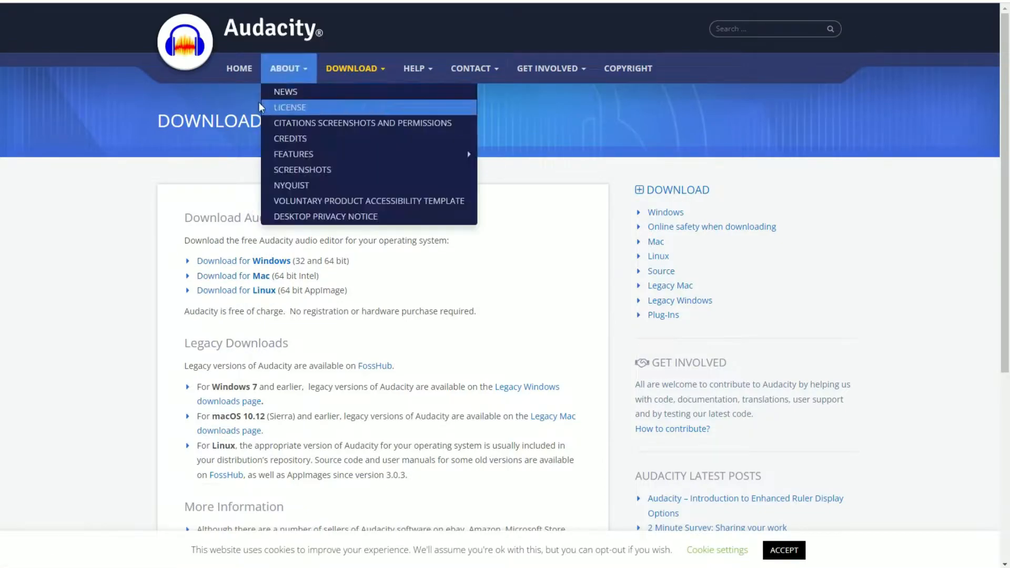
click(12, 557)
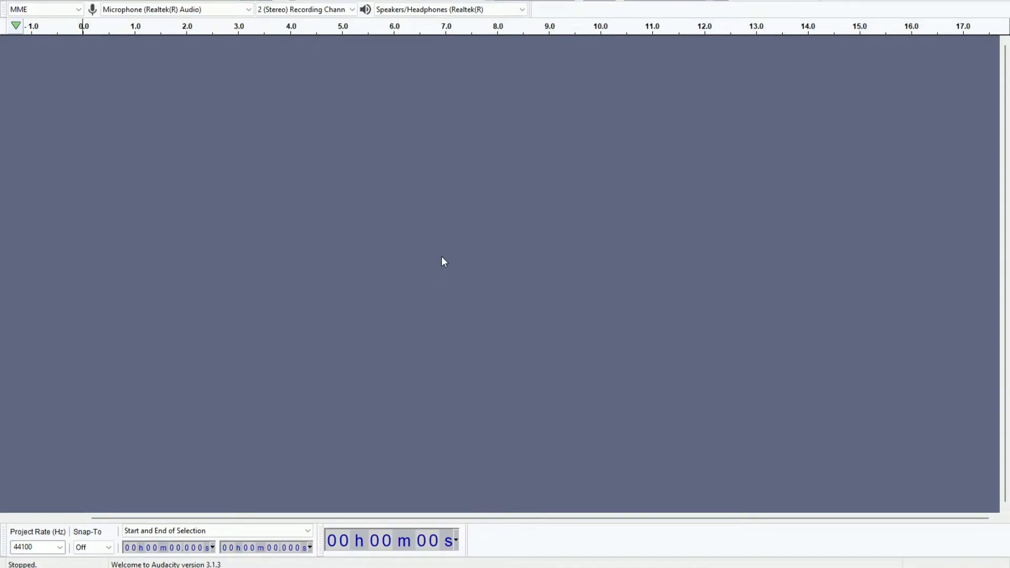
mouse_move(452, 249)
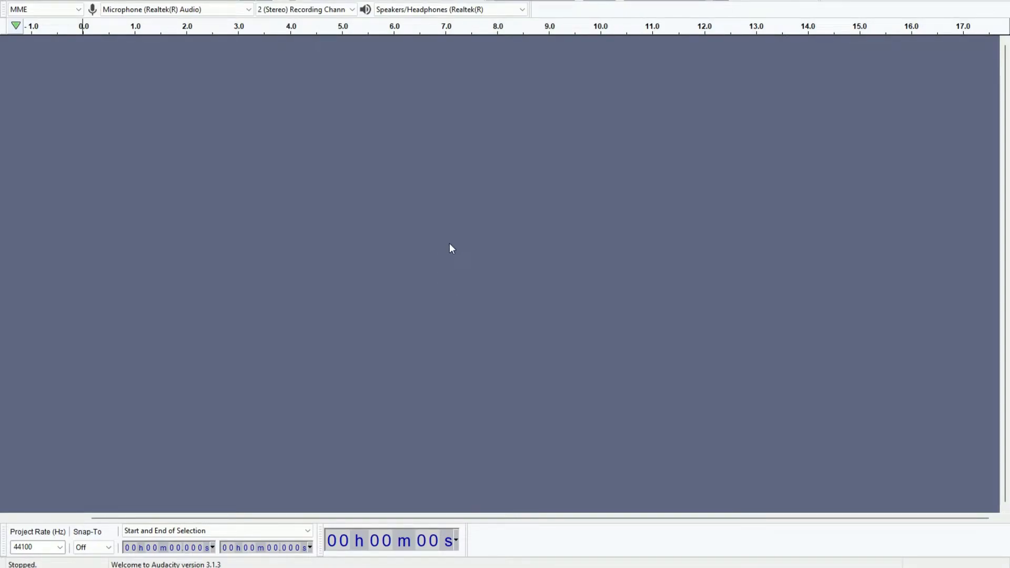
mouse_move(413, 217)
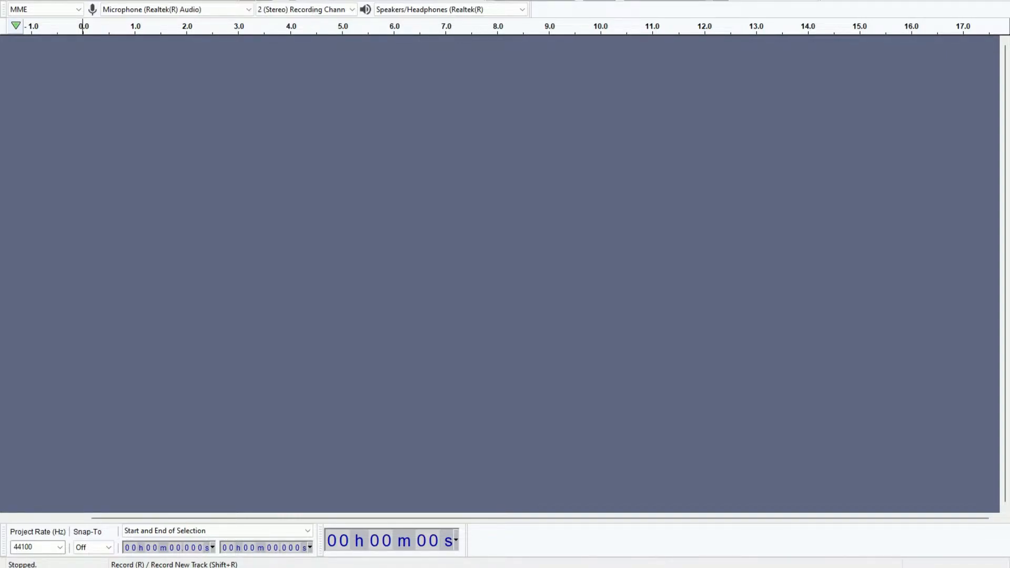
Start recording a new stereo track of speech with the R shortcut
key(r)
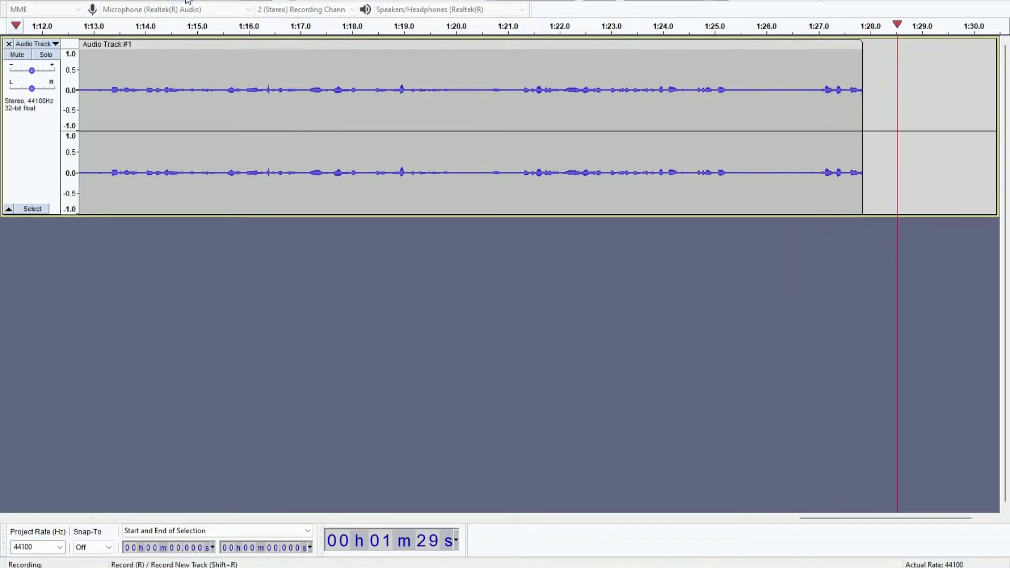
Stop the recording at about 1:30 and place the cursor near 1:15.3 in the waveform
key(space)
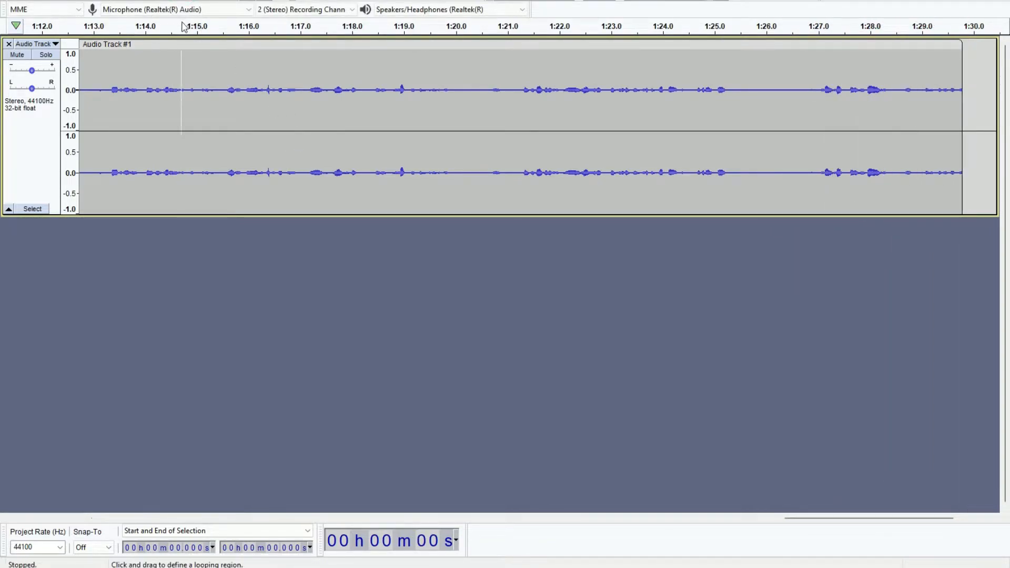
click(350, 89)
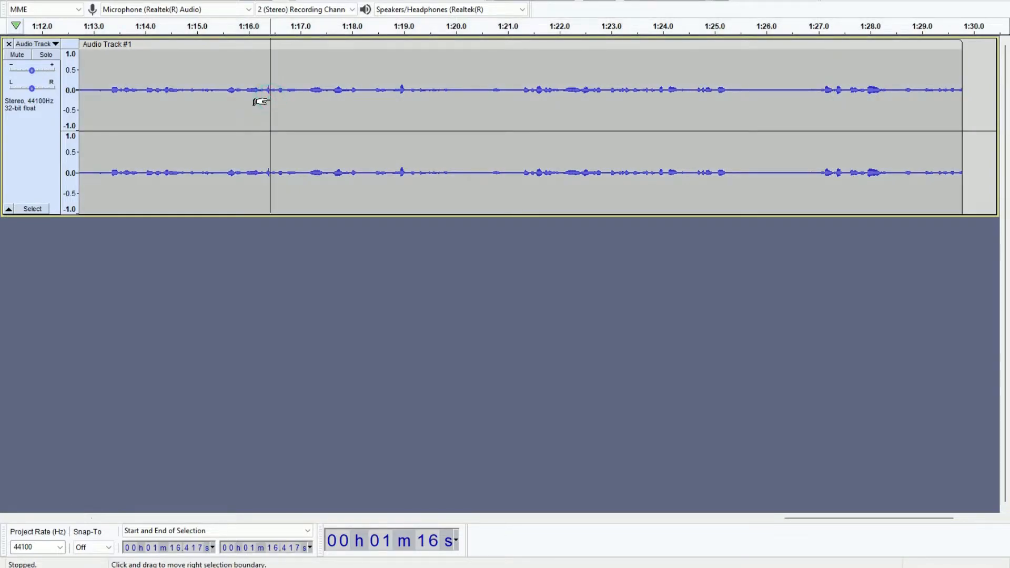
mouse_move(234, 97)
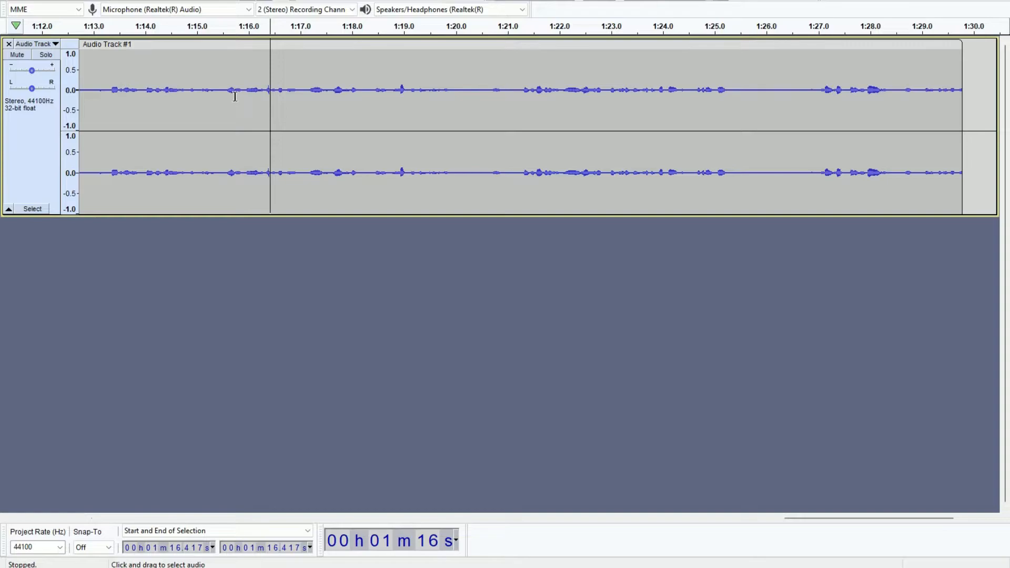
mouse_move(250, 111)
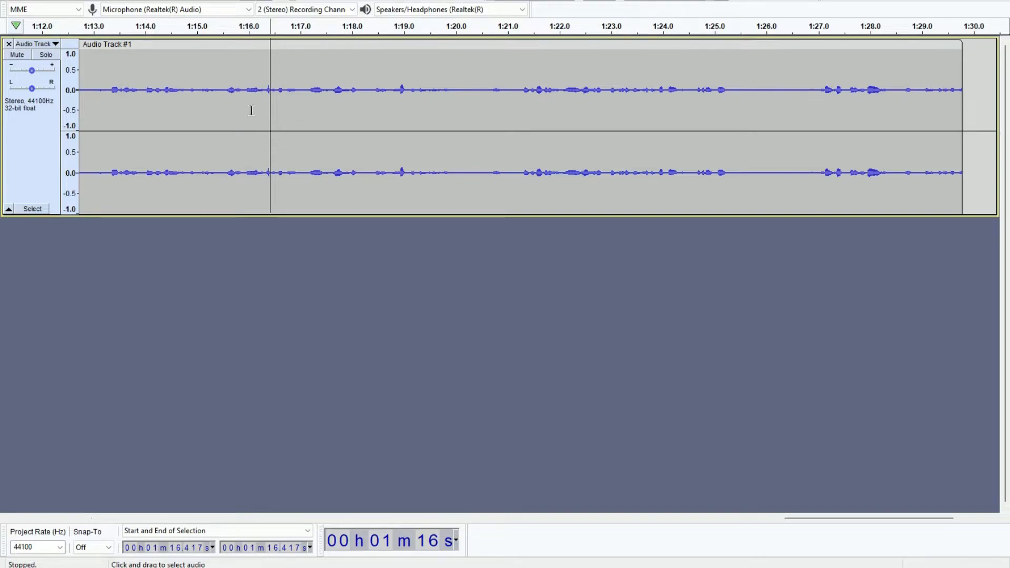
click(228, 91)
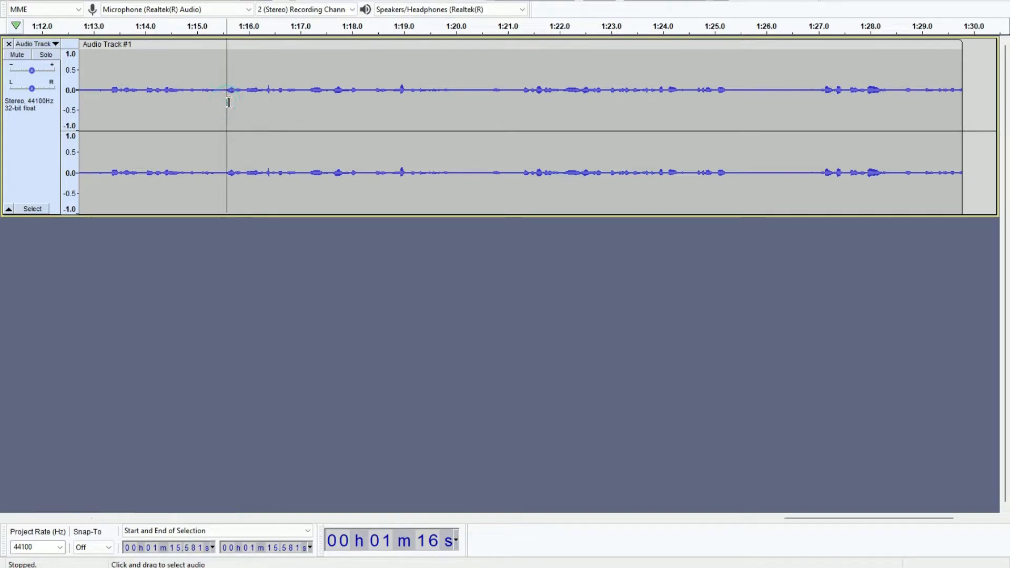
mouse_move(466, 91)
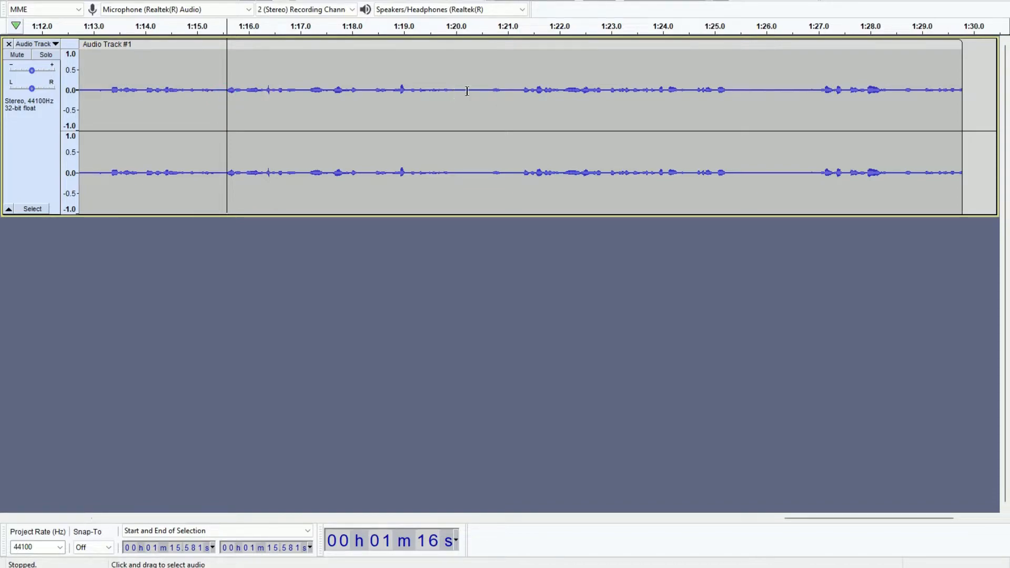
mouse_move(248, 120)
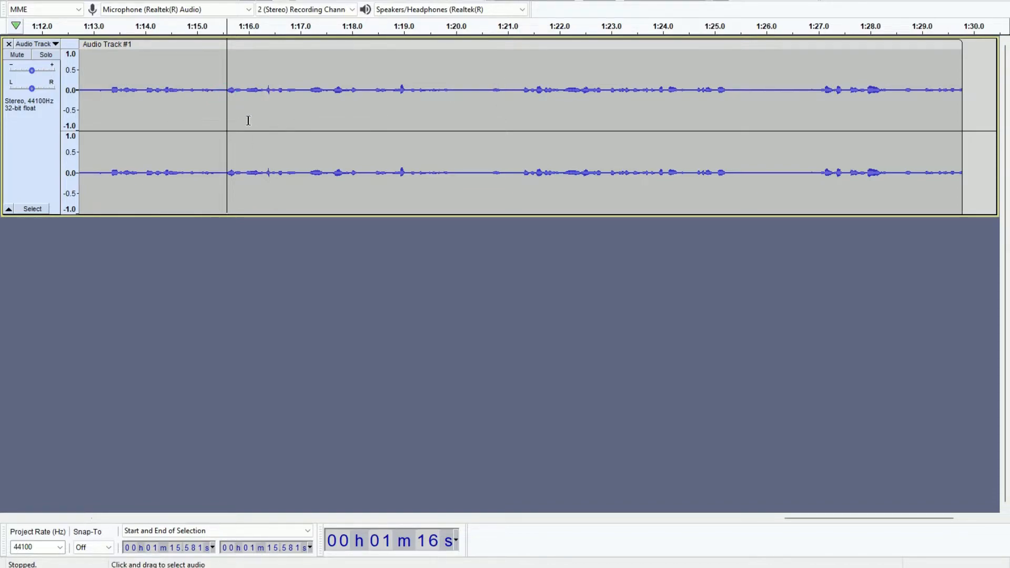
mouse_move(266, 102)
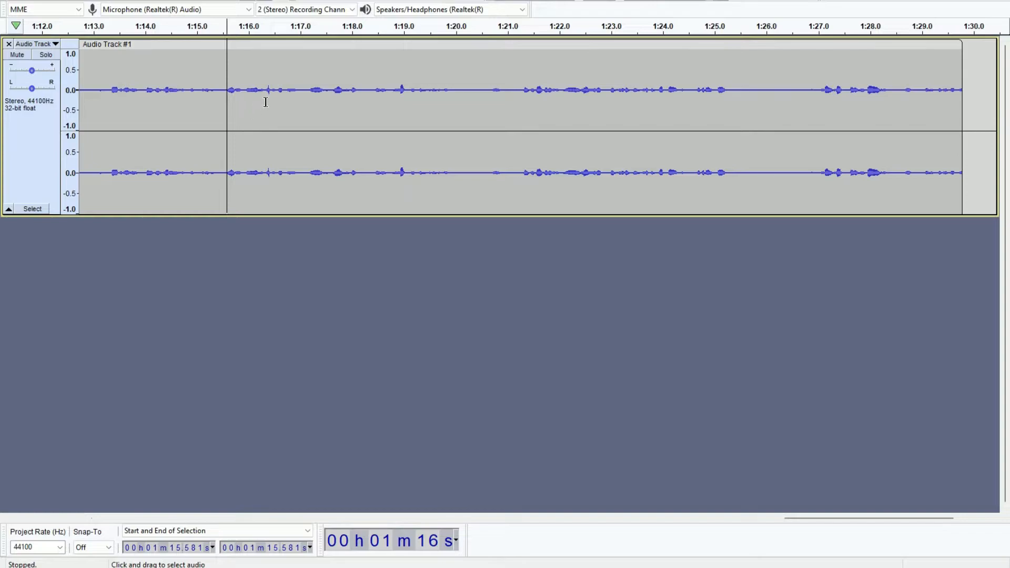
mouse_move(262, 94)
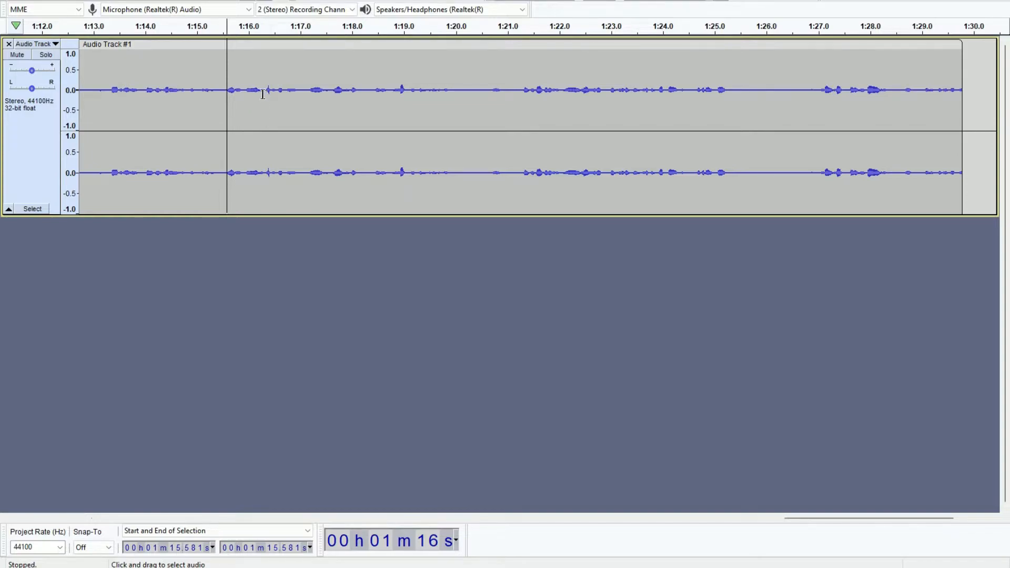
mouse_move(223, 100)
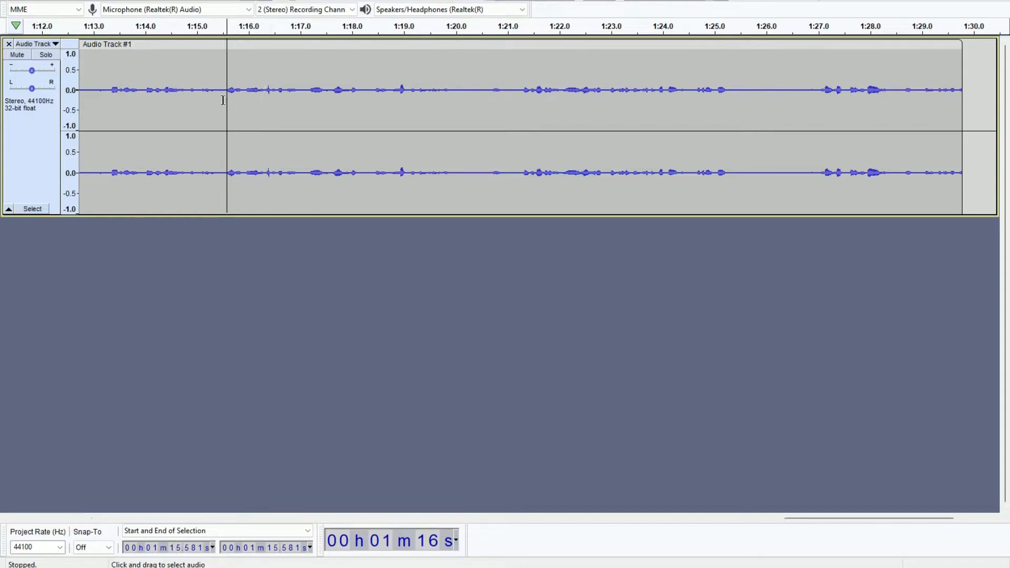
click(213, 89)
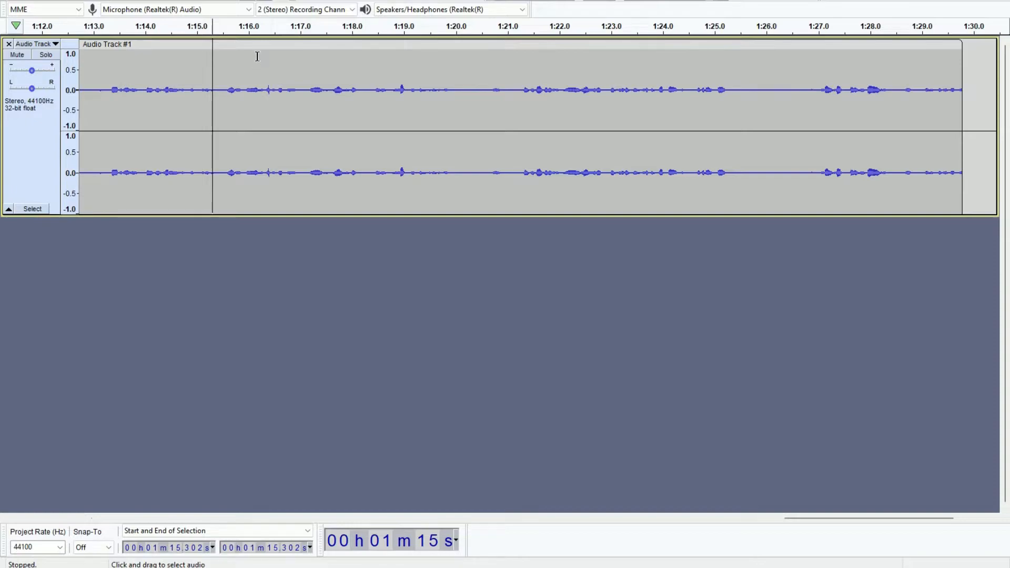
mouse_move(257, 47)
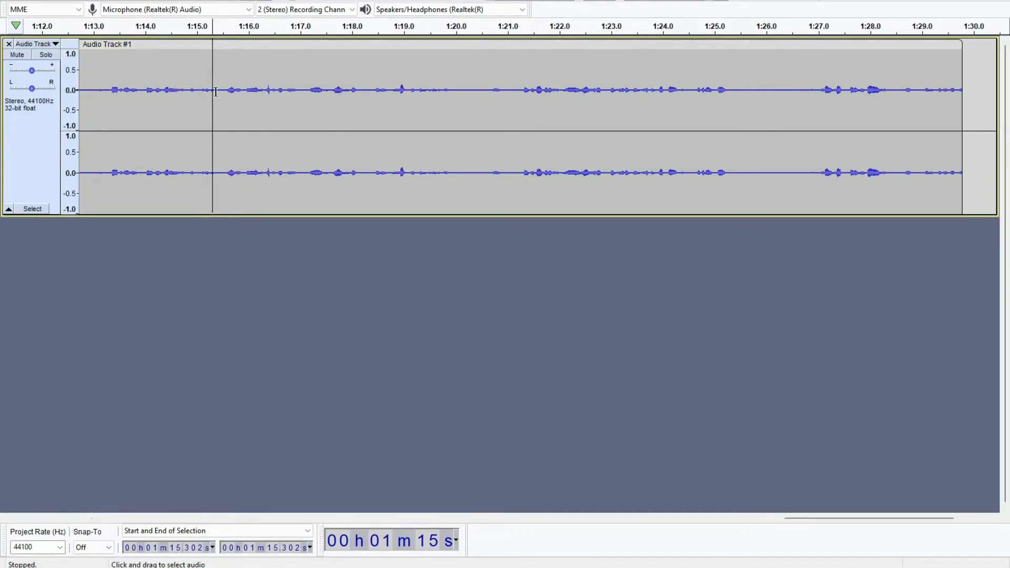
mouse_move(206, 81)
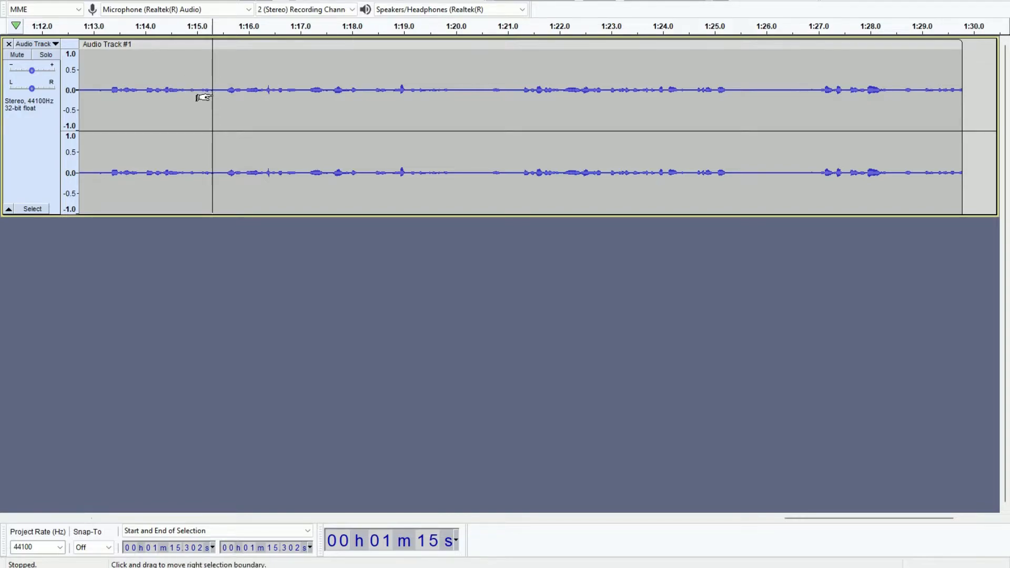
mouse_move(723, 109)
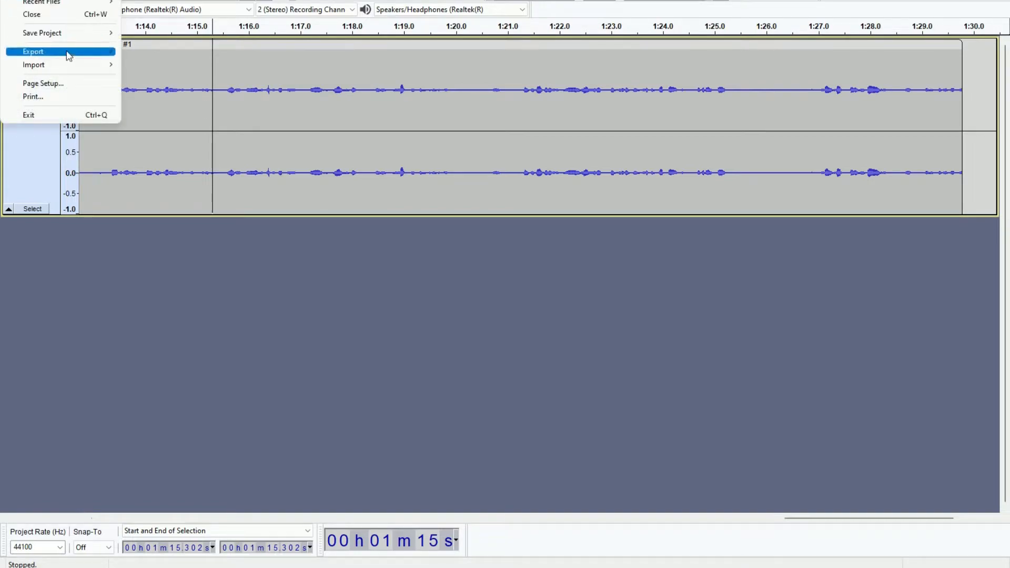
Show the File > Export submenu listing MP3, WAV, OGG and other formats
click(32, 51)
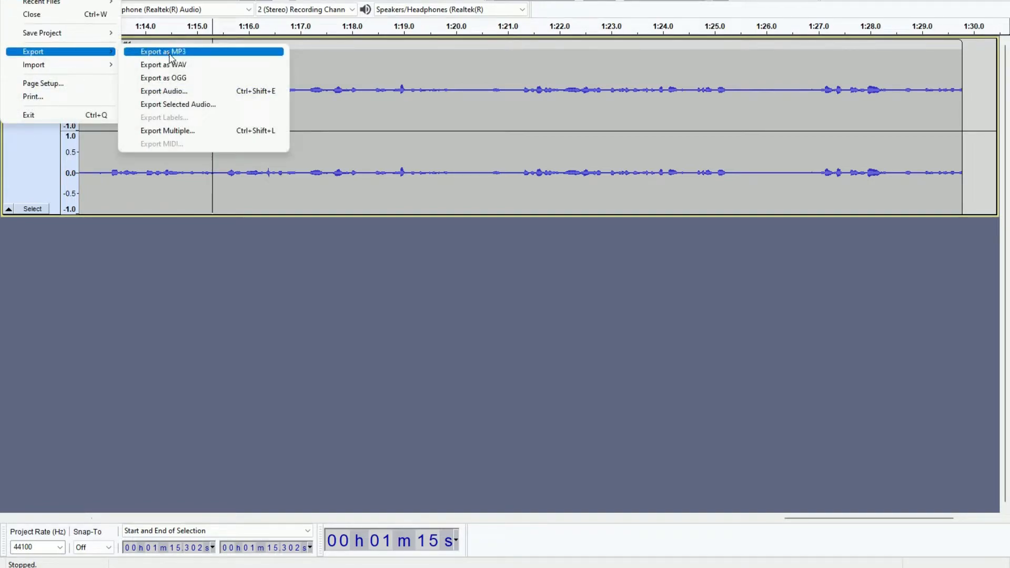
mouse_move(176, 57)
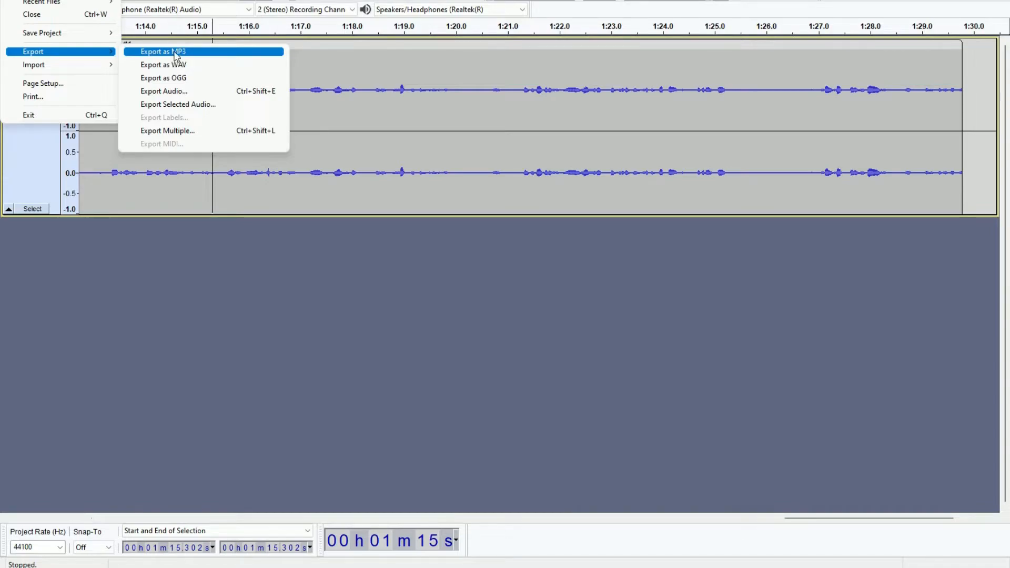
mouse_move(163, 65)
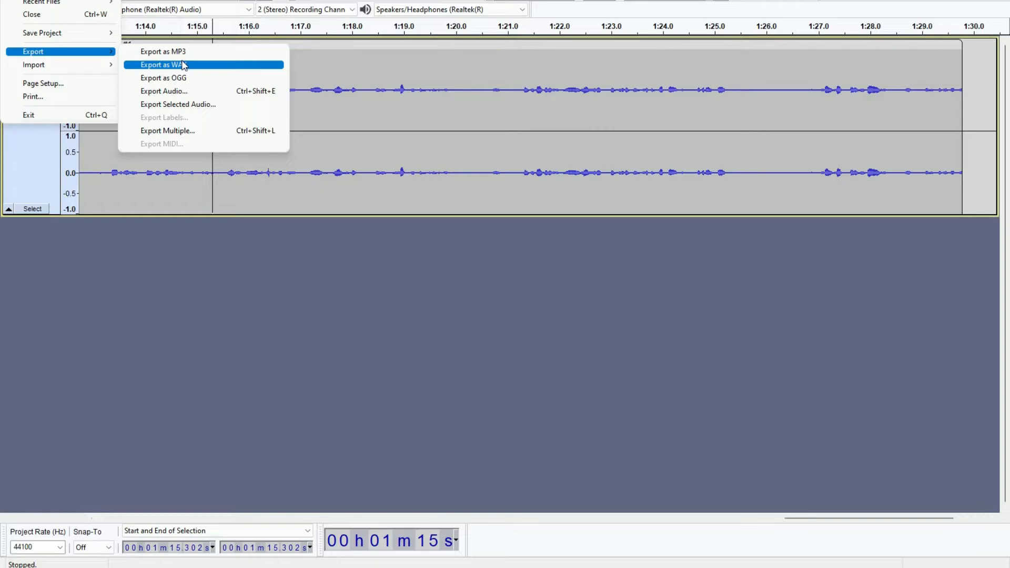
mouse_move(183, 69)
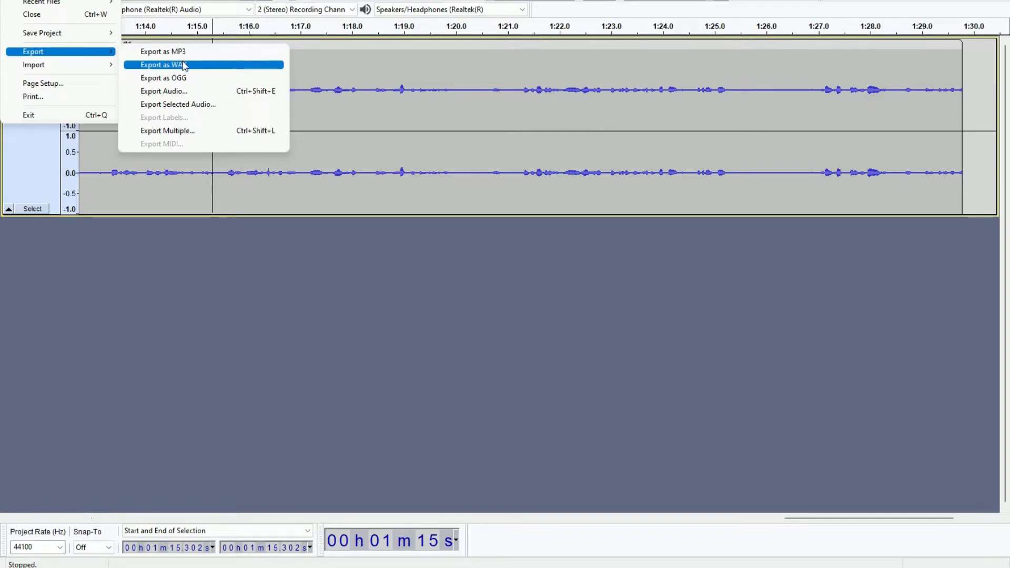
mouse_move(163, 52)
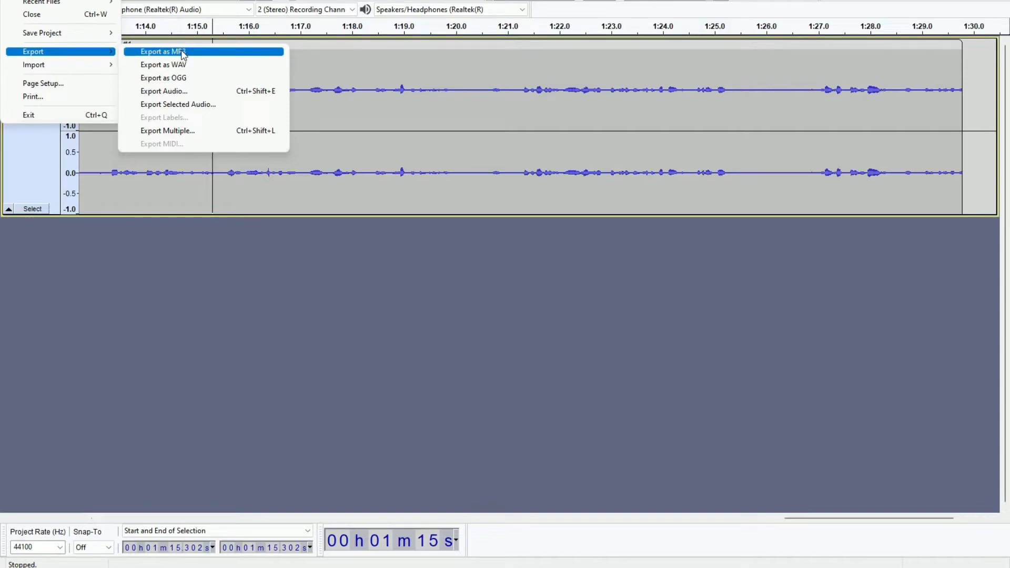
mouse_move(173, 64)
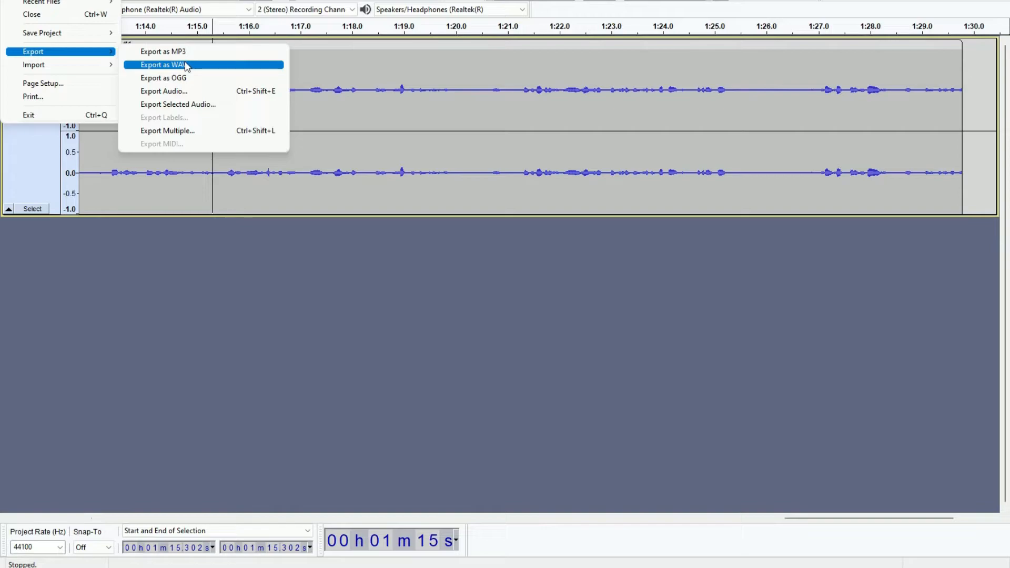
mouse_move(163, 51)
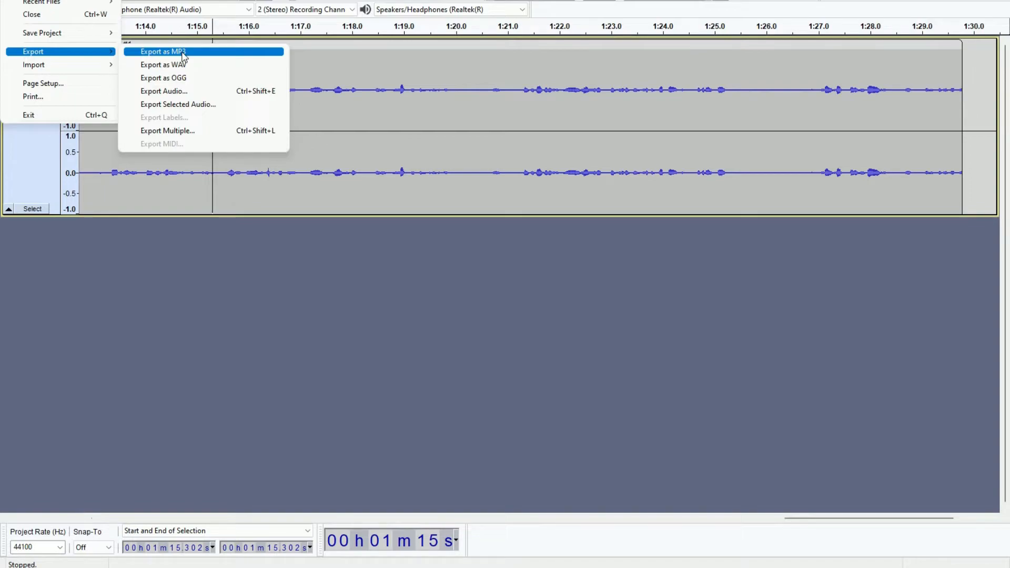
mouse_move(190, 52)
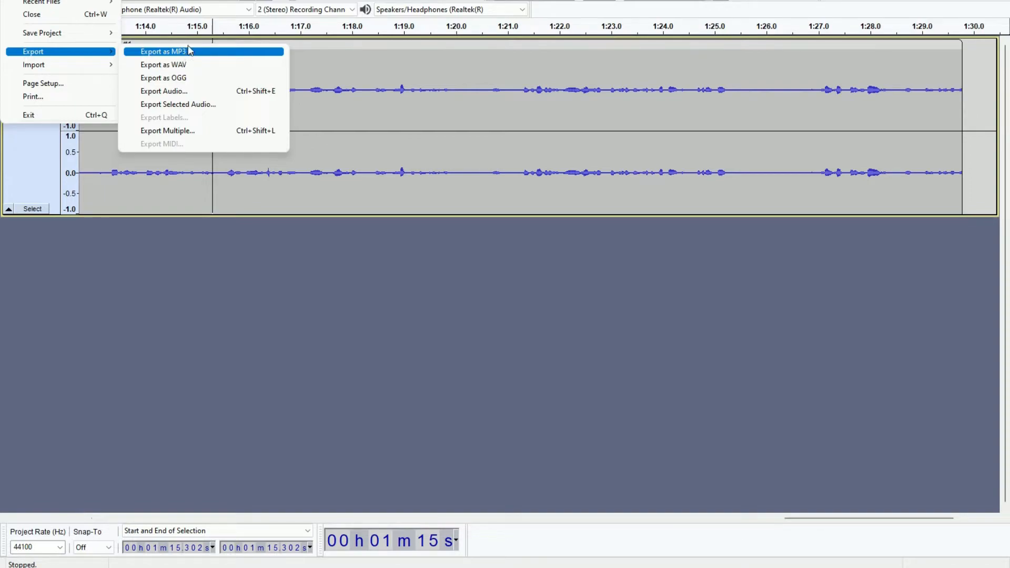
mouse_move(187, 51)
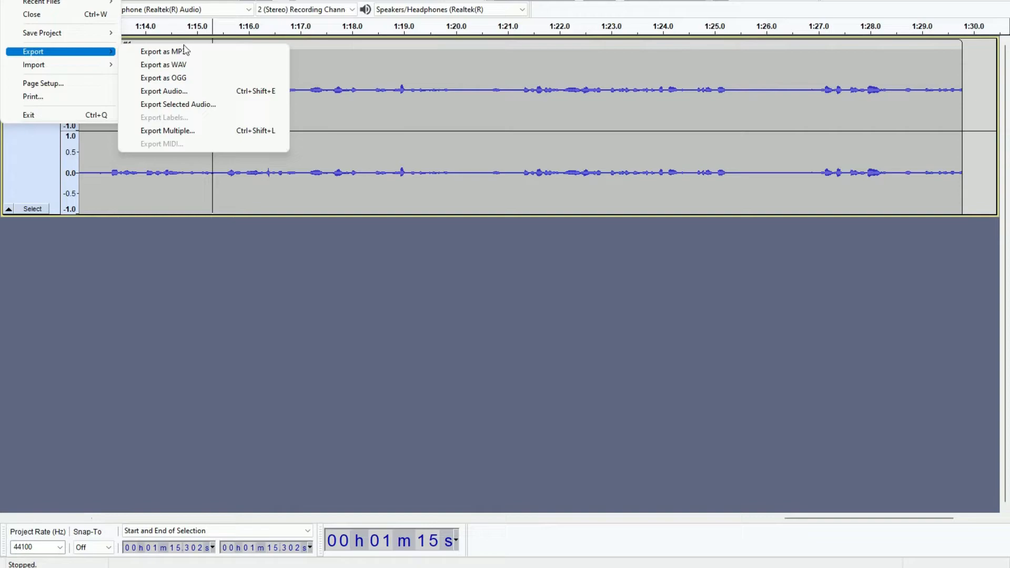
mouse_move(163, 65)
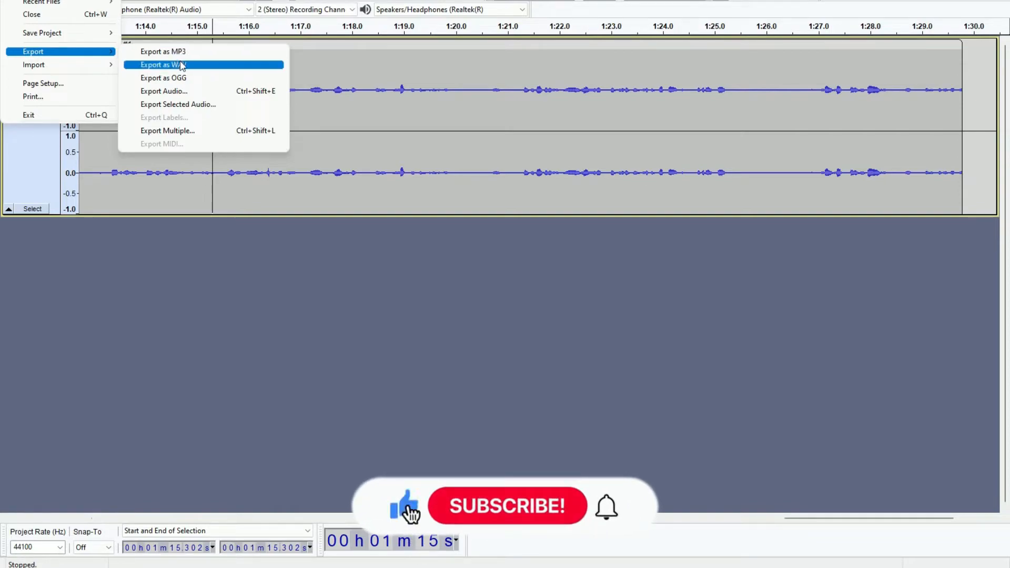
mouse_move(163, 51)
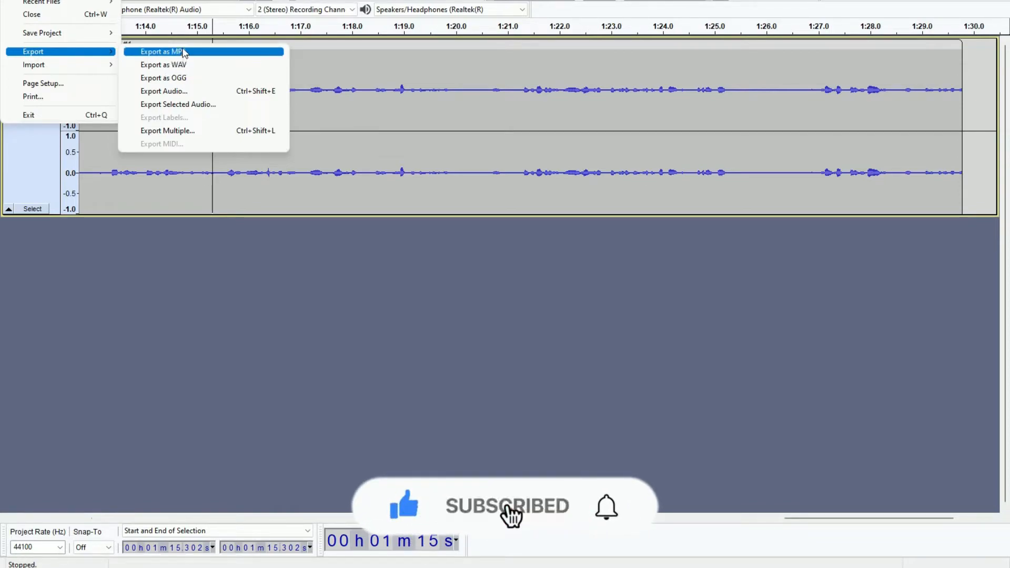
mouse_move(163, 64)
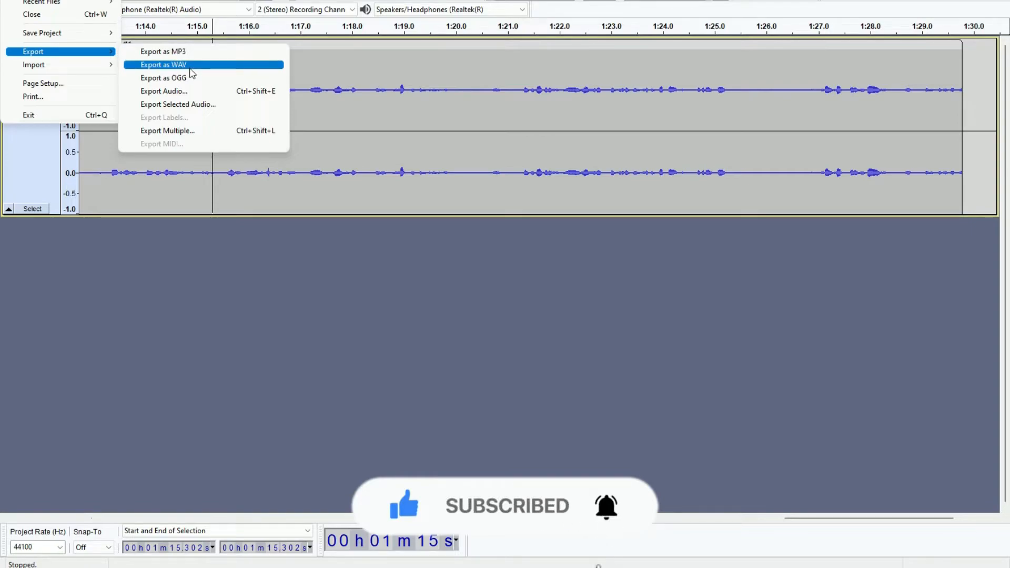
mouse_move(163, 52)
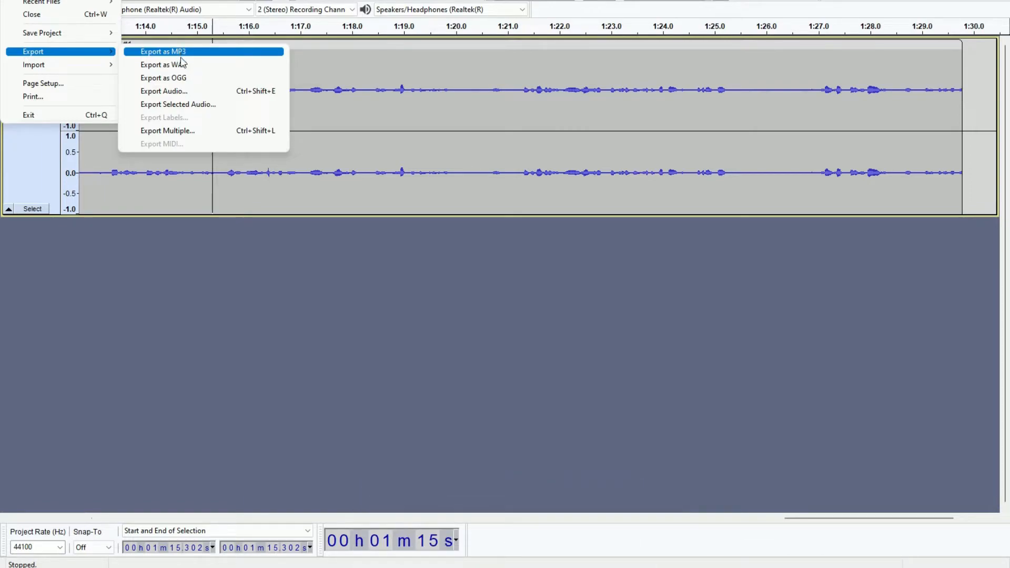
mouse_move(163, 64)
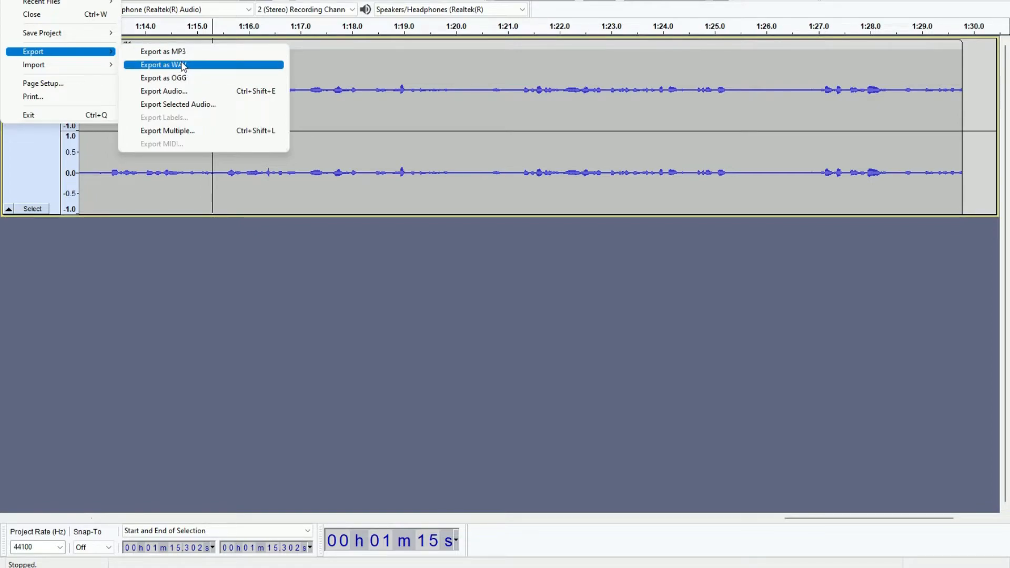
Export the track as a WAV file named Podcast V1 with blank metadata tags
click(162, 64)
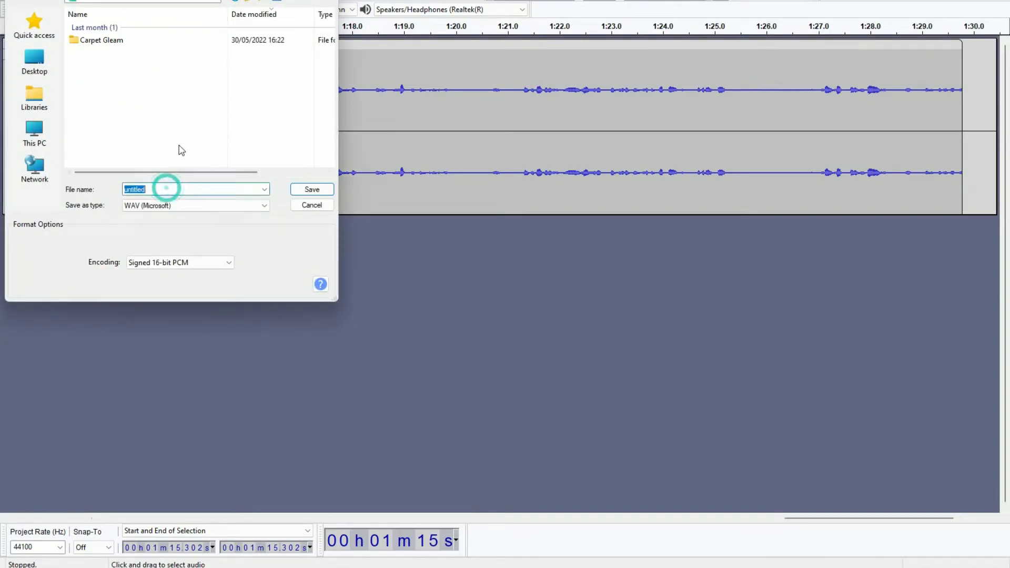
text(Podcast)
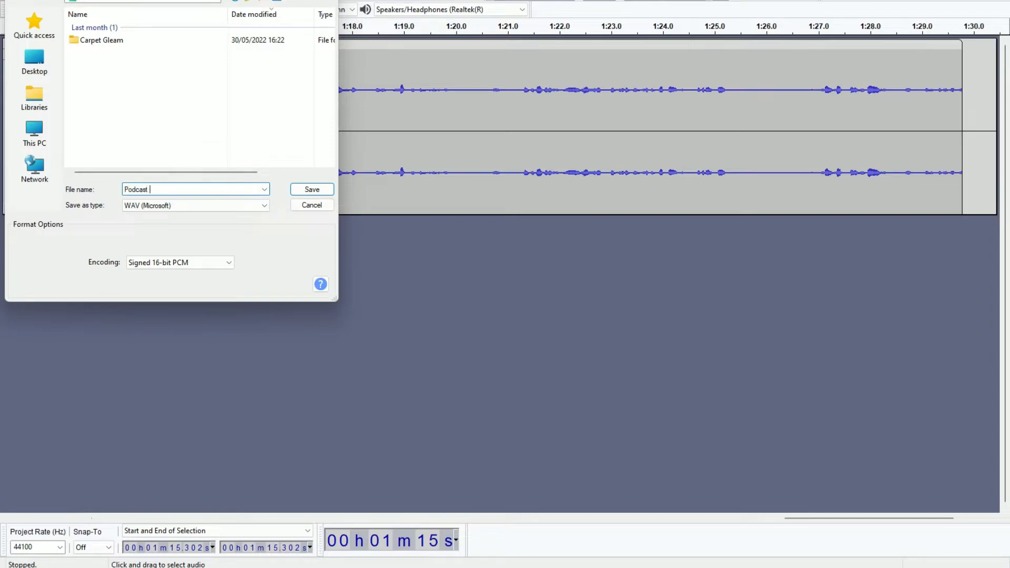
text(V1)
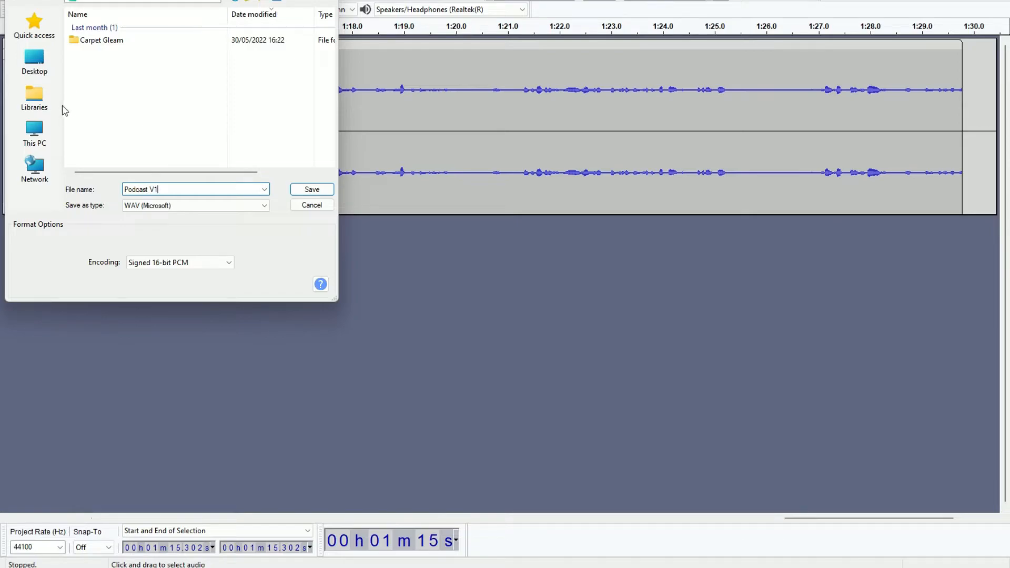
click(311, 188)
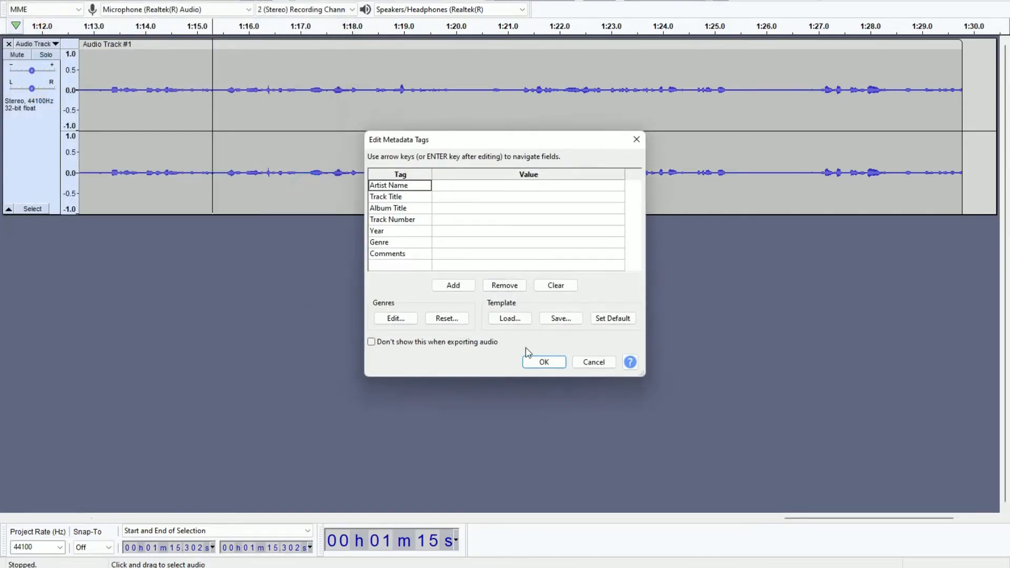
click(543, 361)
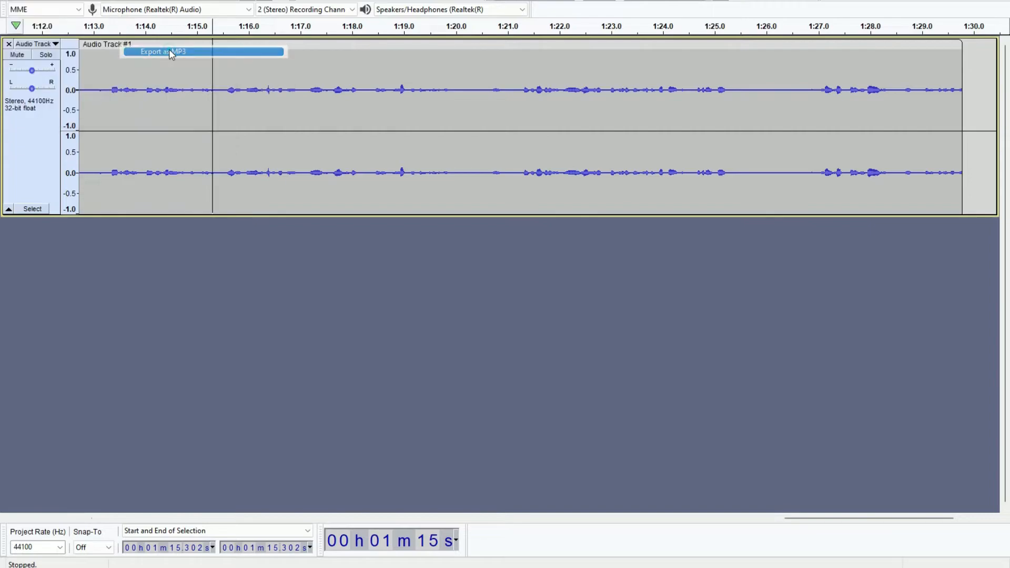
Set up an MP3 export named Podcast V1 with constant bit rate and Stereo channel mode
click(162, 51)
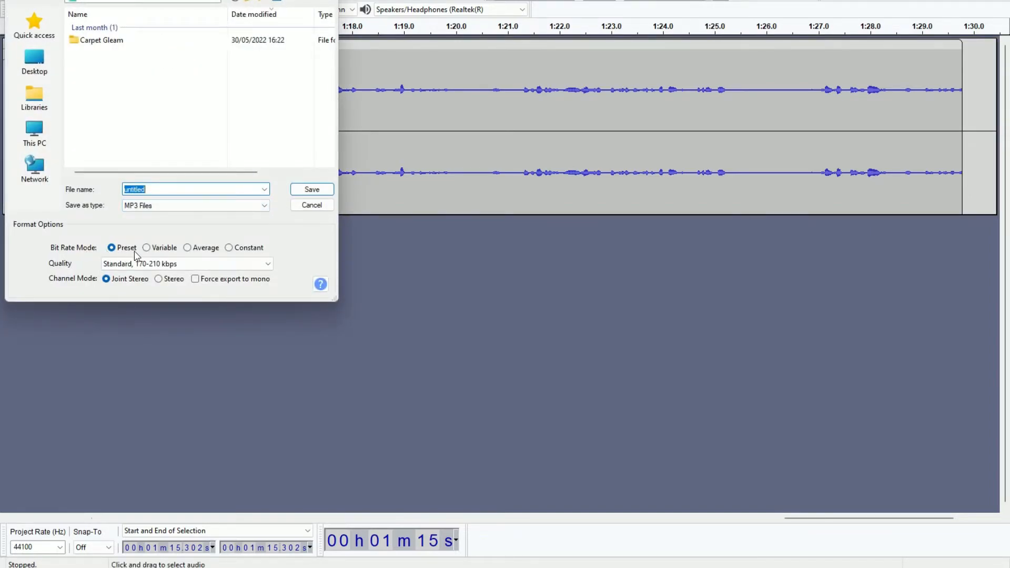
click(230, 247)
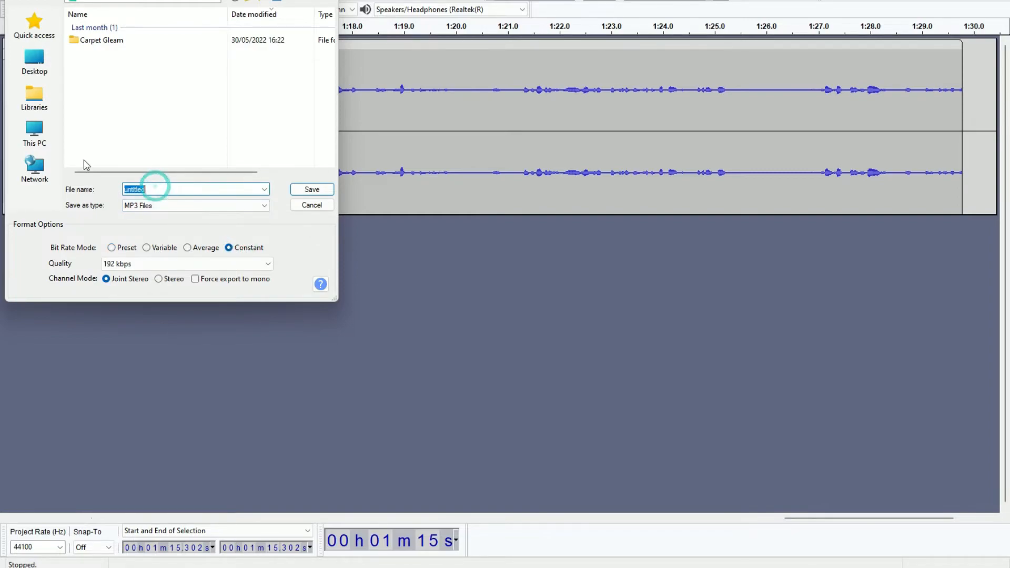
text(Podcast V1)
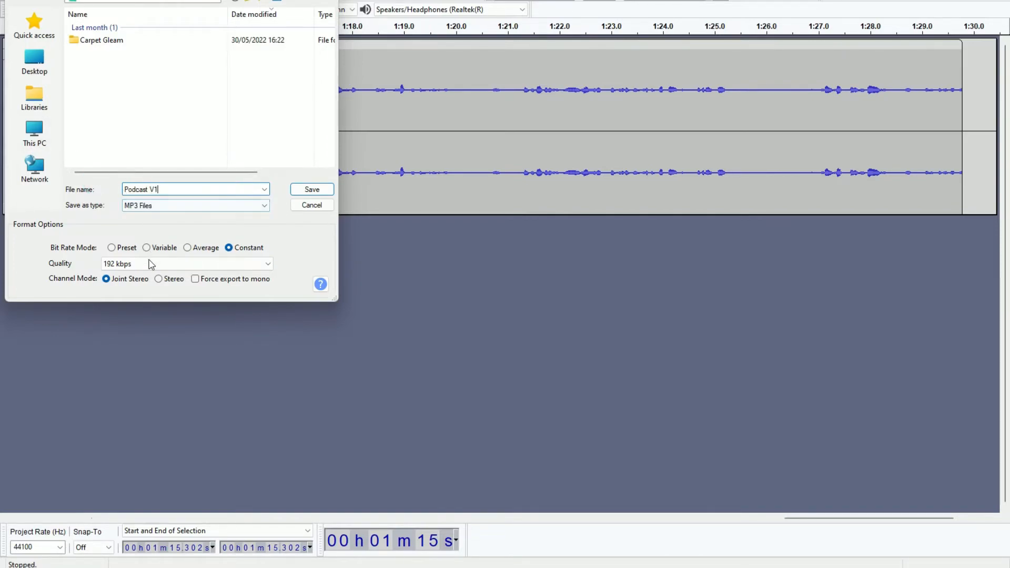
click(159, 278)
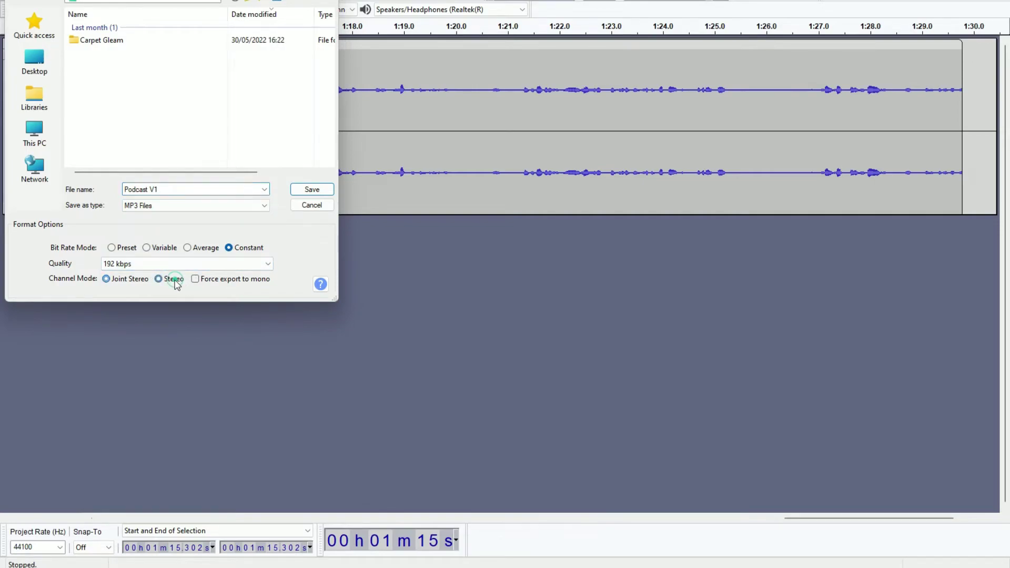
click(159, 278)
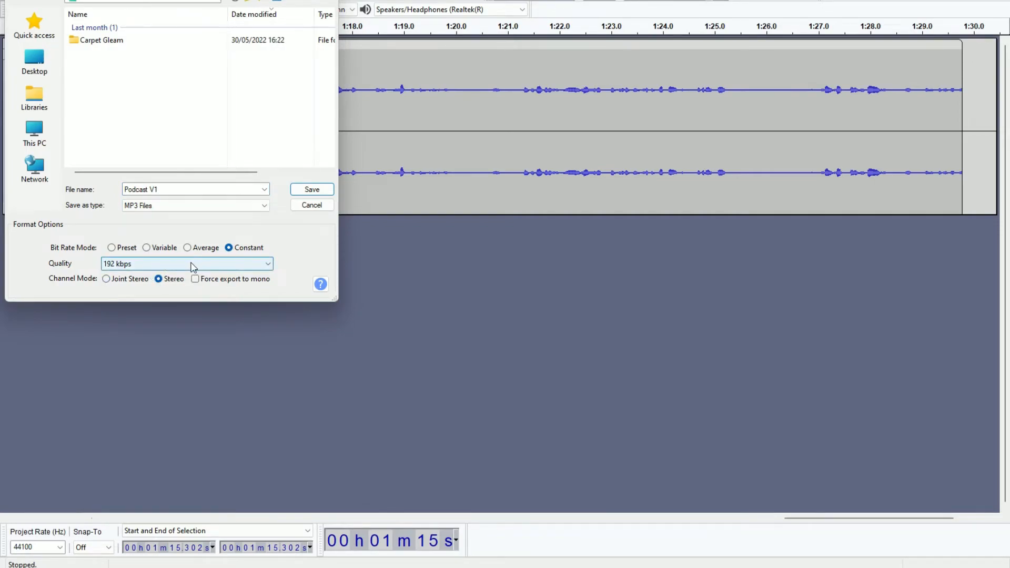
click(187, 263)
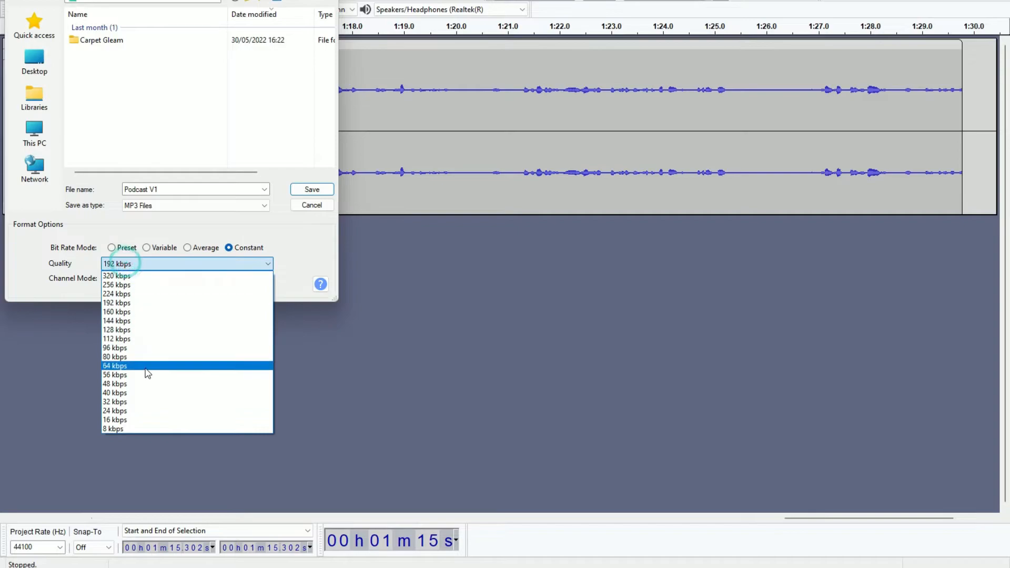
mouse_move(136, 279)
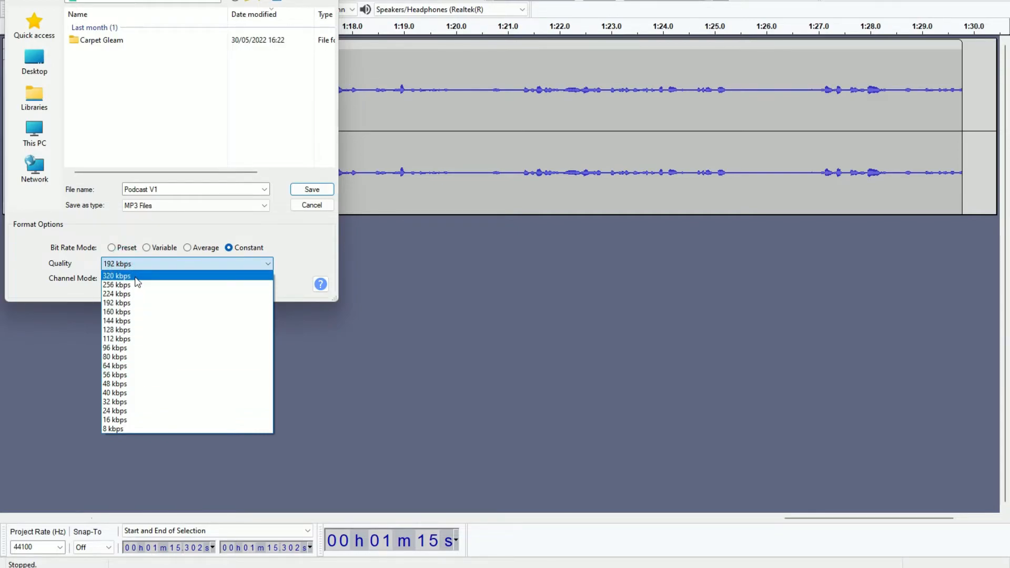
mouse_move(119, 277)
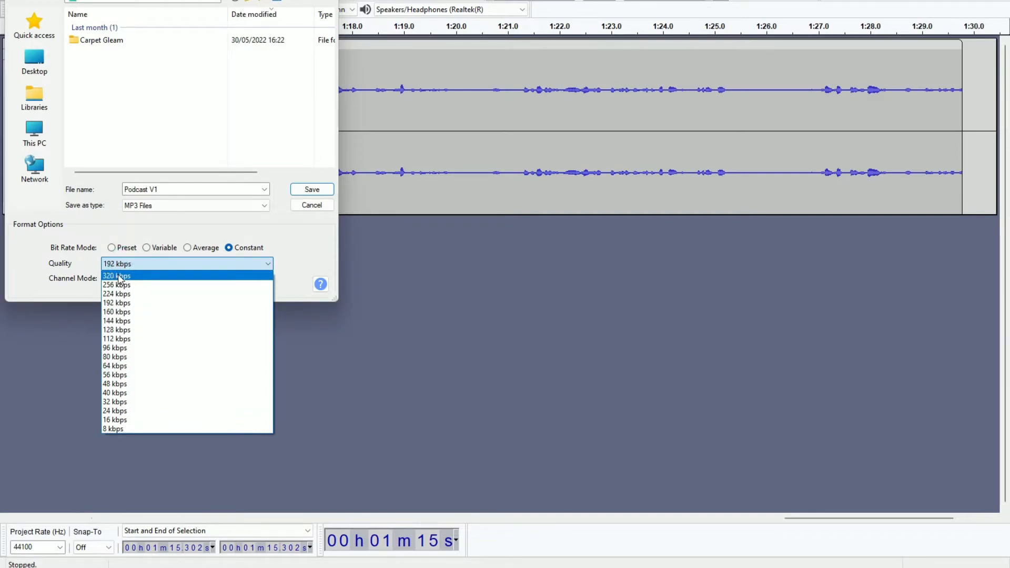
Export the Podcast V1 MP3 at 320 kbps with blank metadata tags
click(115, 276)
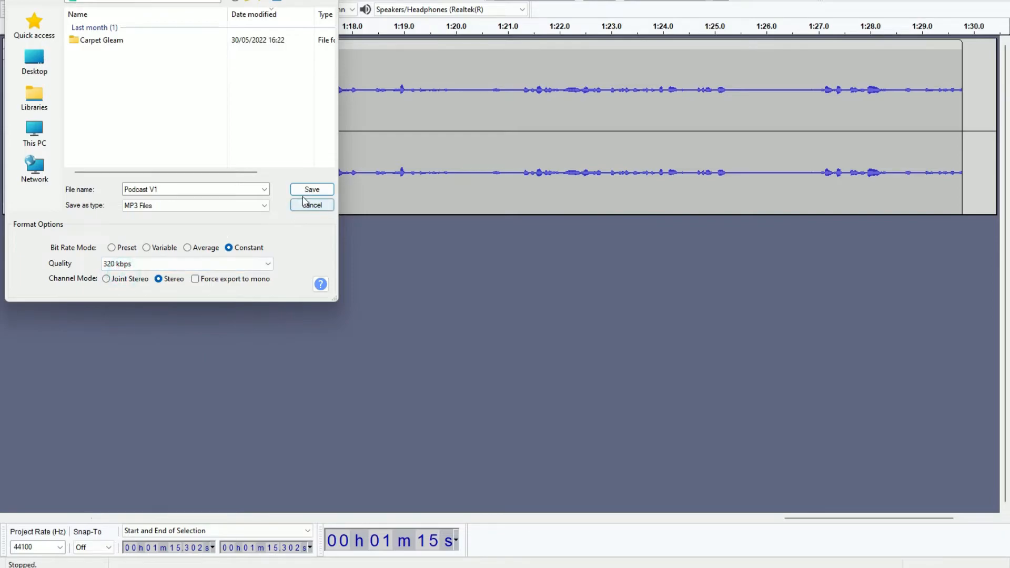
click(312, 188)
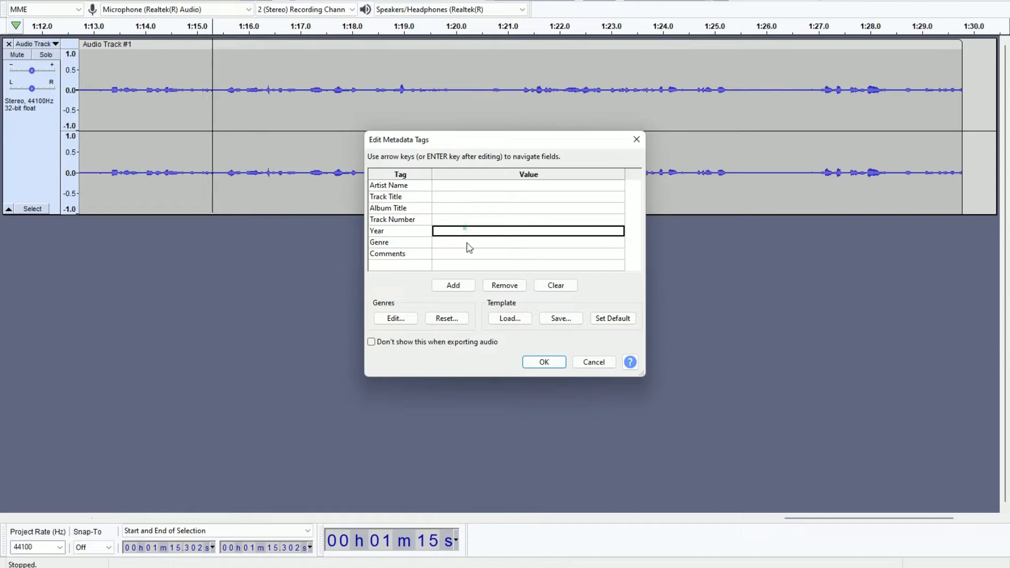
click(543, 361)
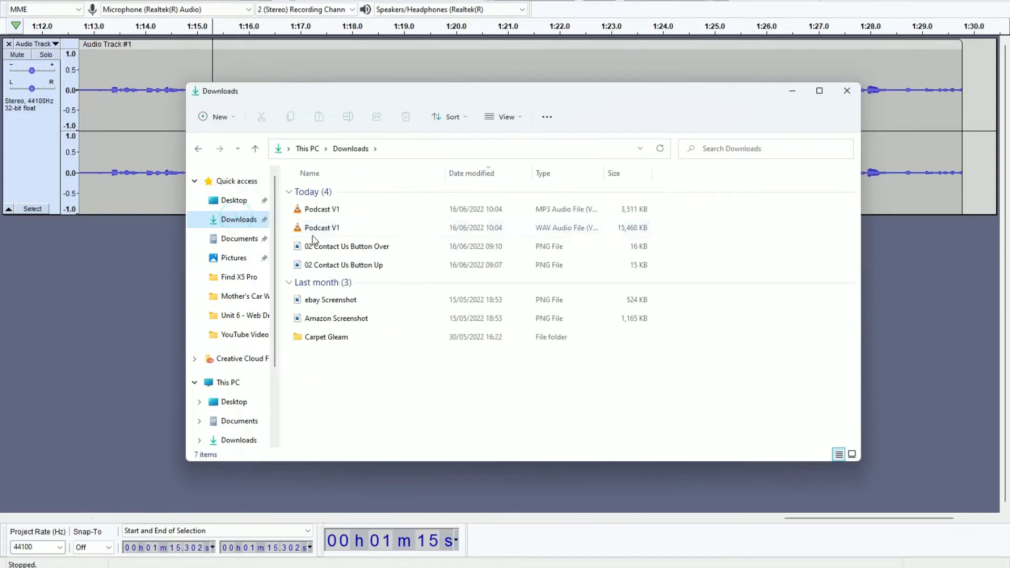
Select each Podcast V1 export in Downloads to compare the 15.1 MB WAV with the 3.42 MB MP3
click(322, 208)
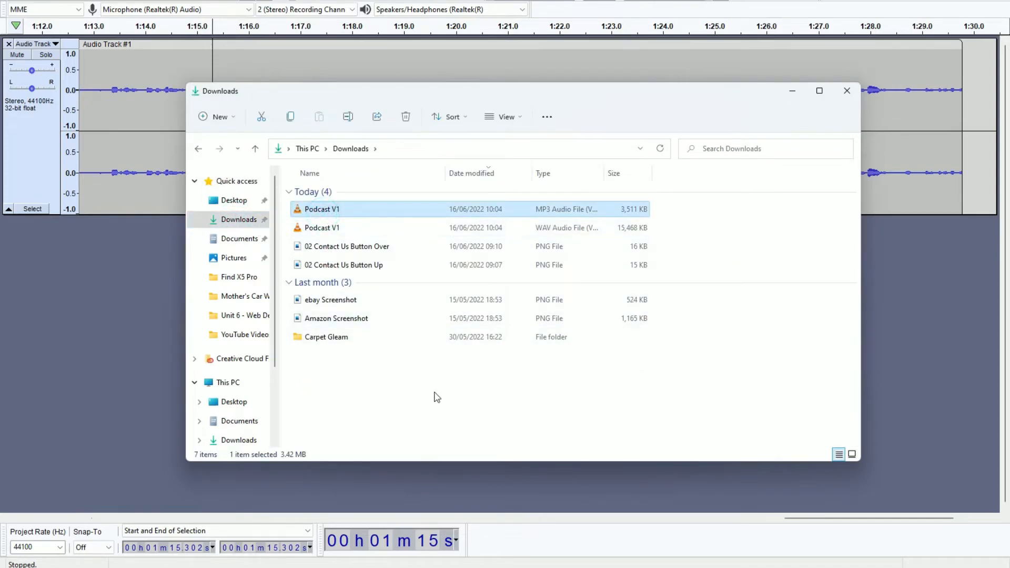
click(322, 227)
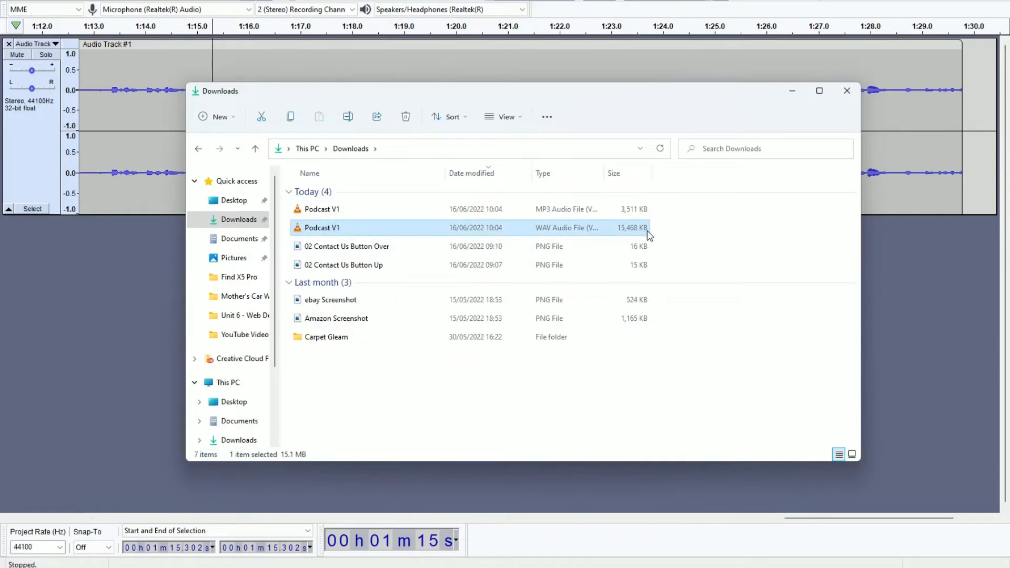
mouse_move(300, 459)
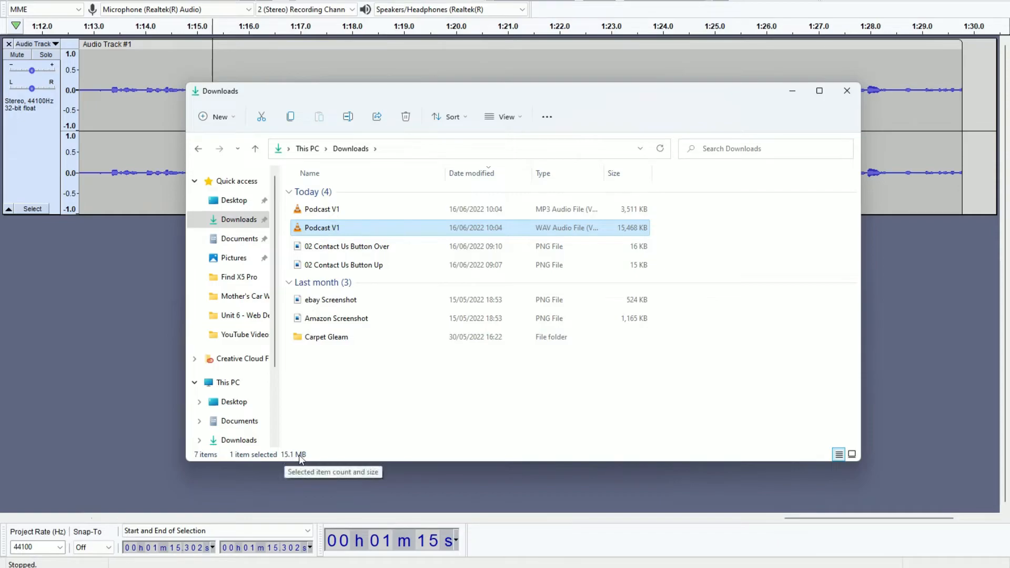
mouse_move(296, 459)
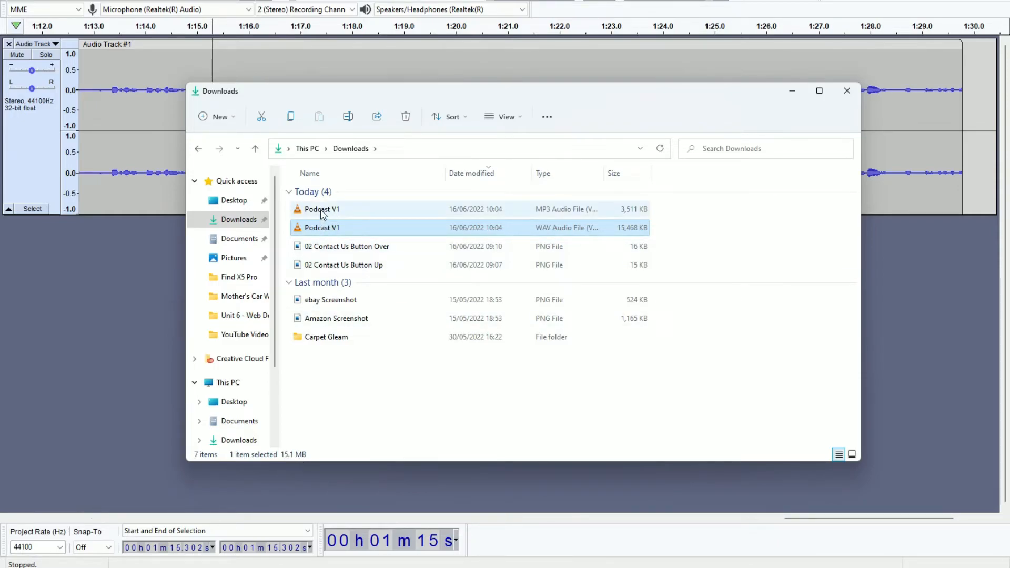
click(321, 209)
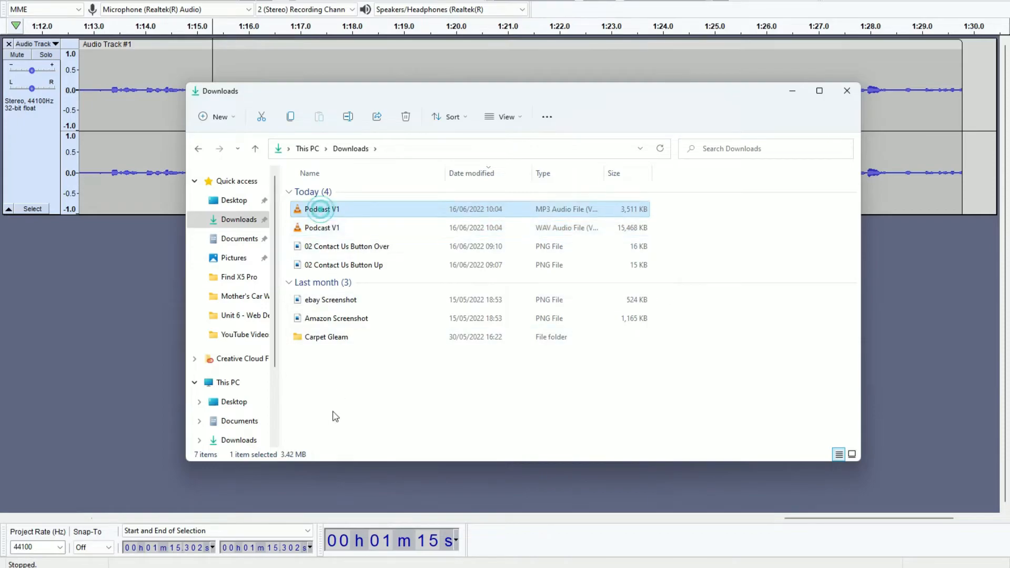
mouse_move(306, 458)
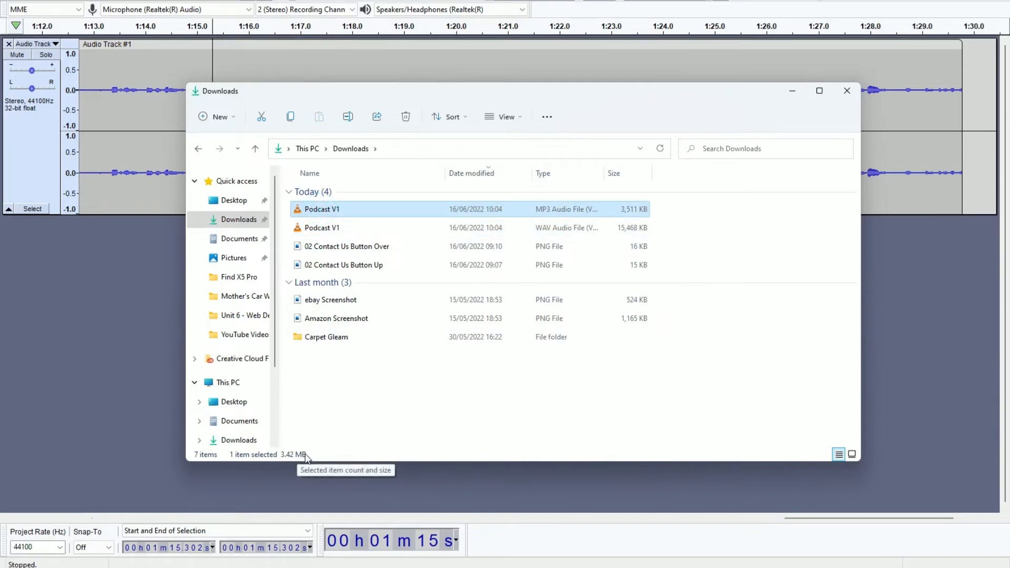
mouse_move(308, 458)
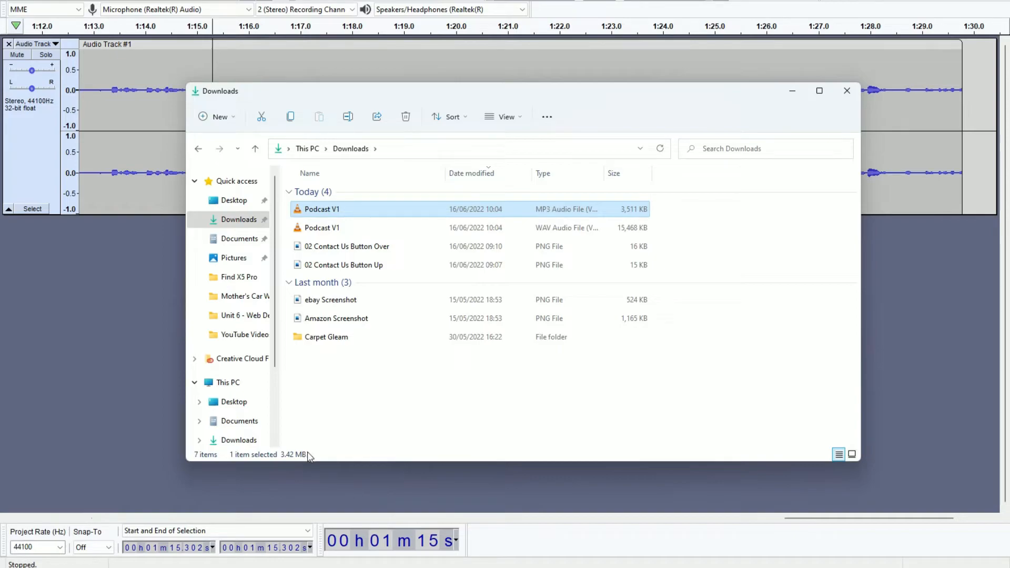
mouse_move(316, 435)
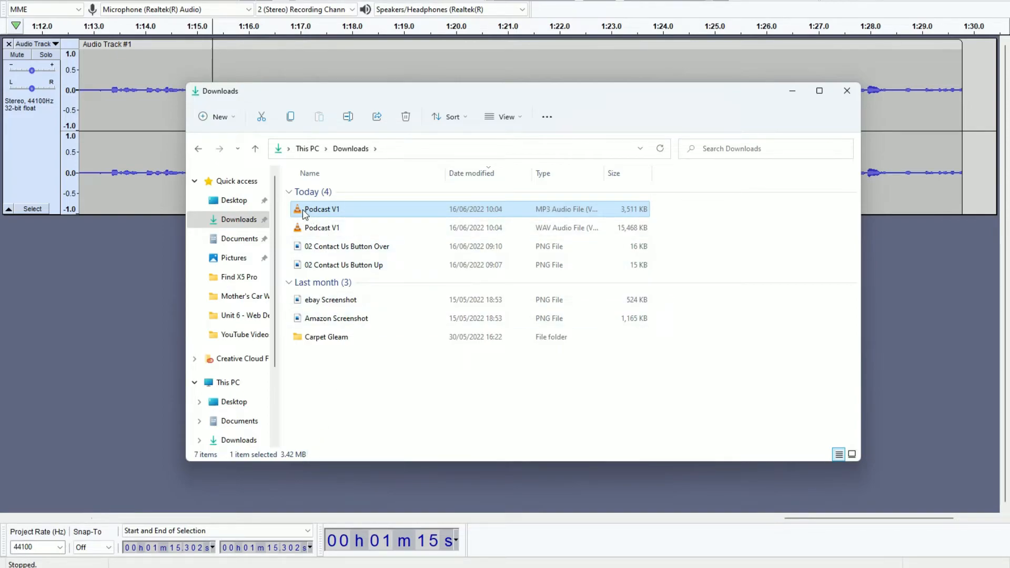
mouse_move(321, 209)
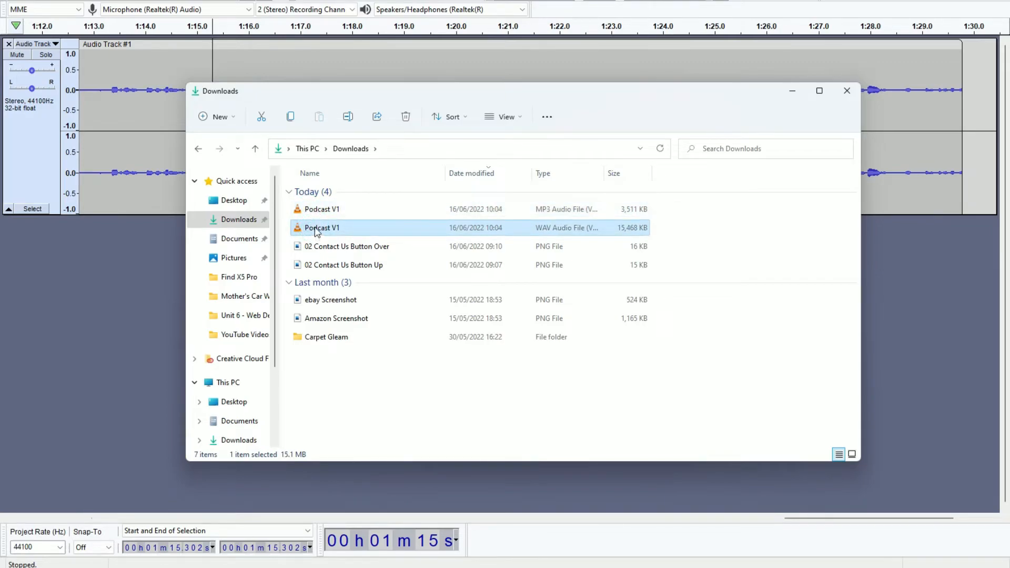
mouse_move(386, 225)
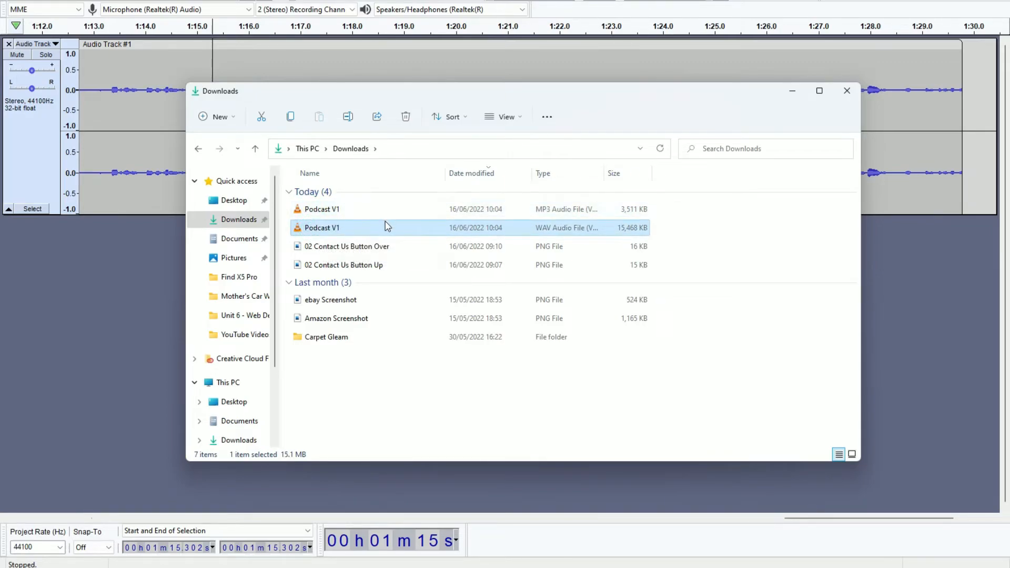
mouse_move(371, 265)
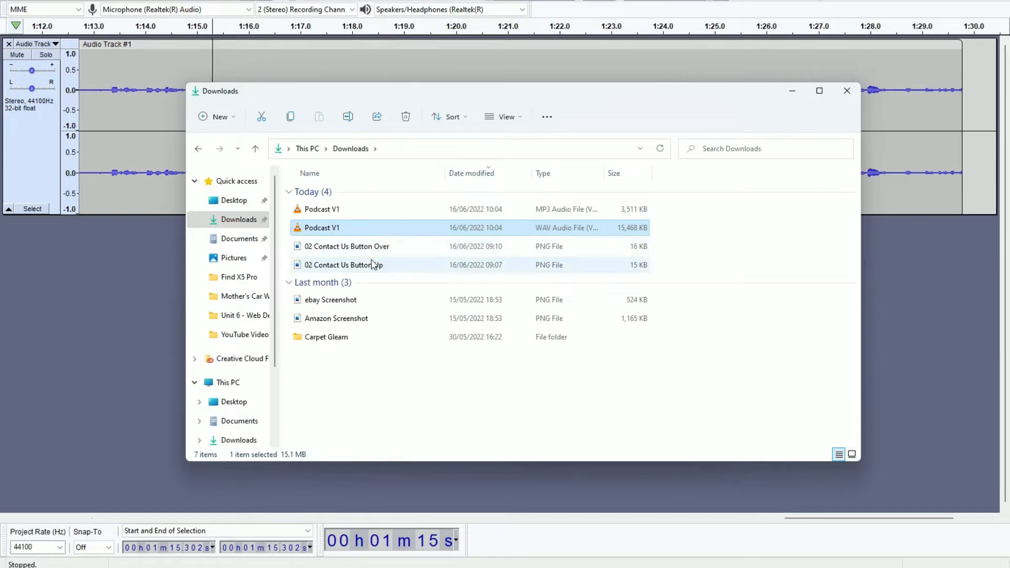
mouse_move(344, 265)
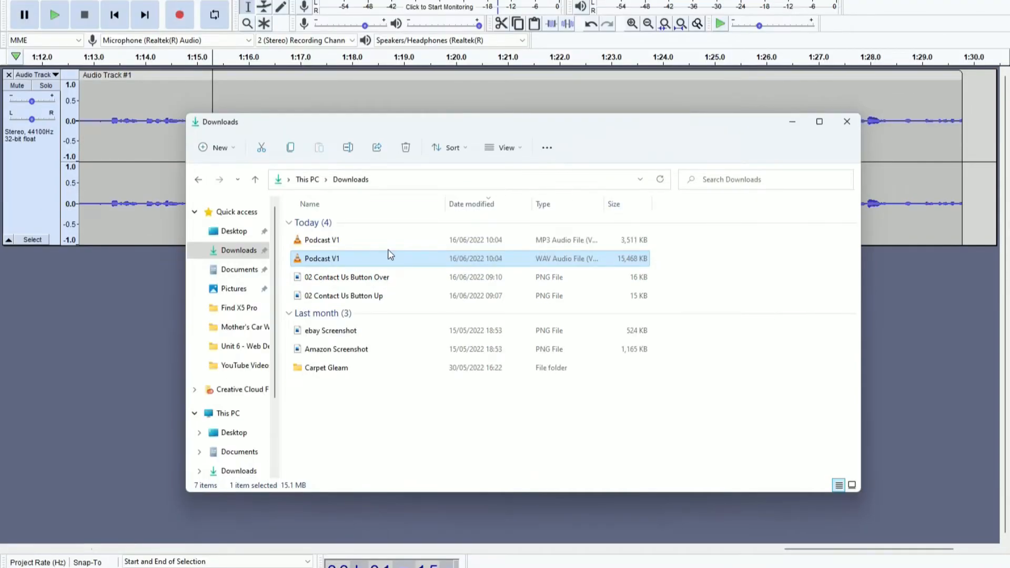
mouse_move(383, 259)
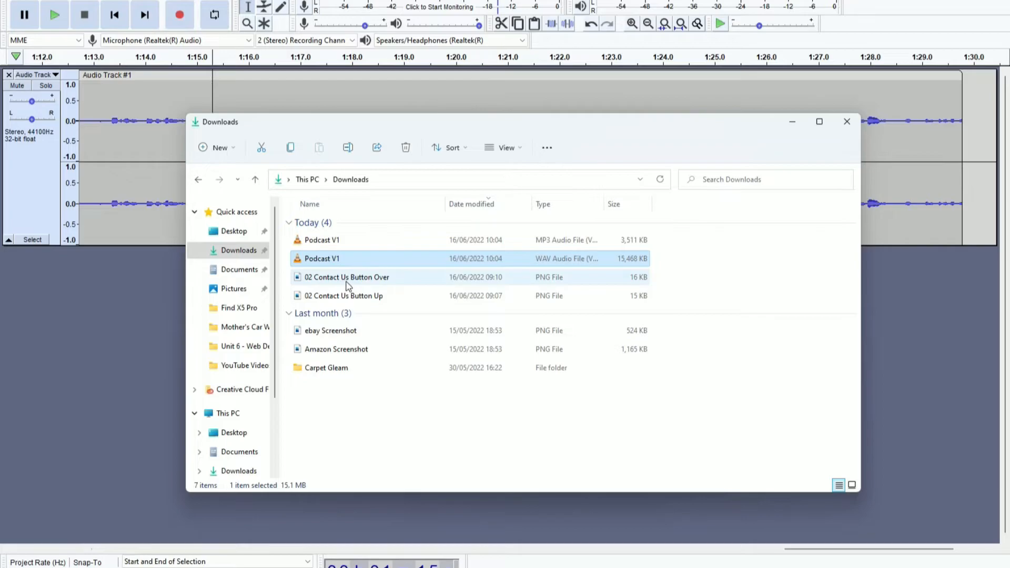
mouse_move(294, 487)
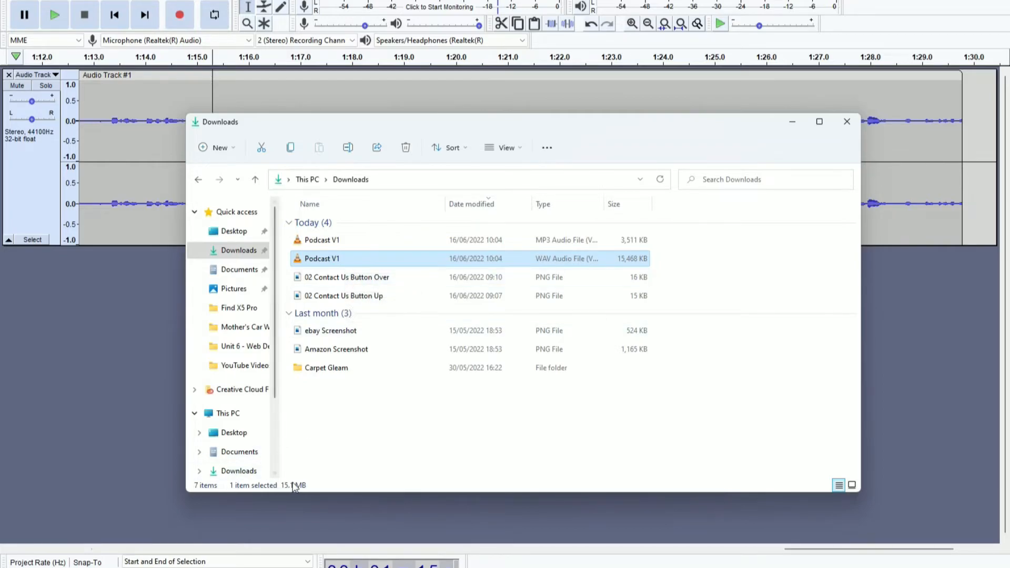
click(321, 240)
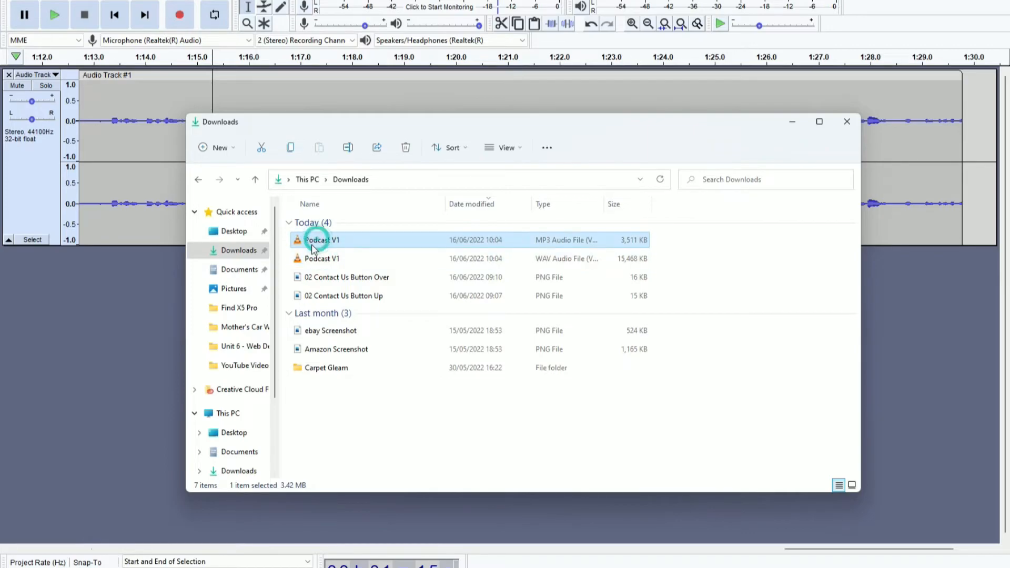
mouse_move(295, 487)
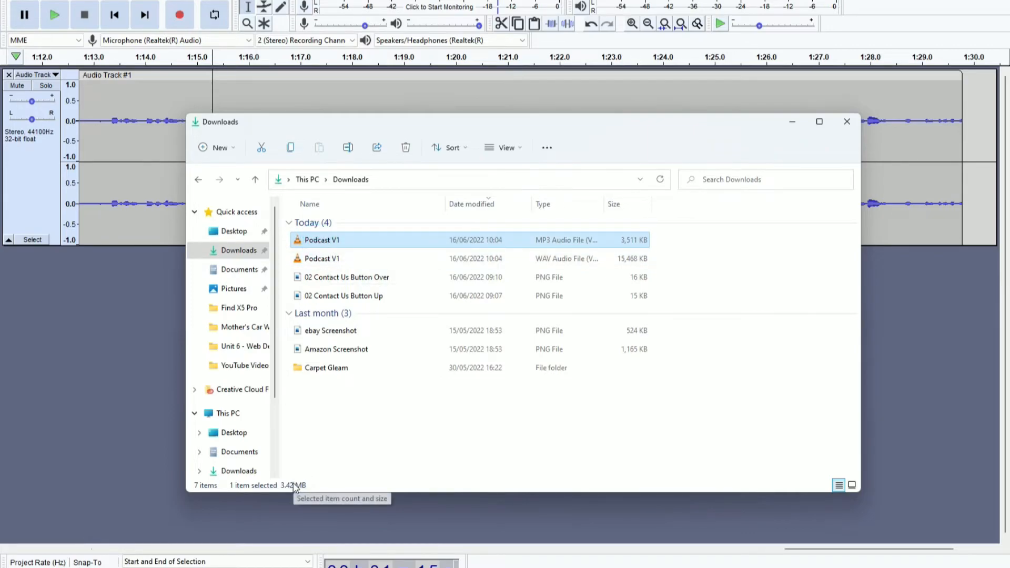
click(322, 259)
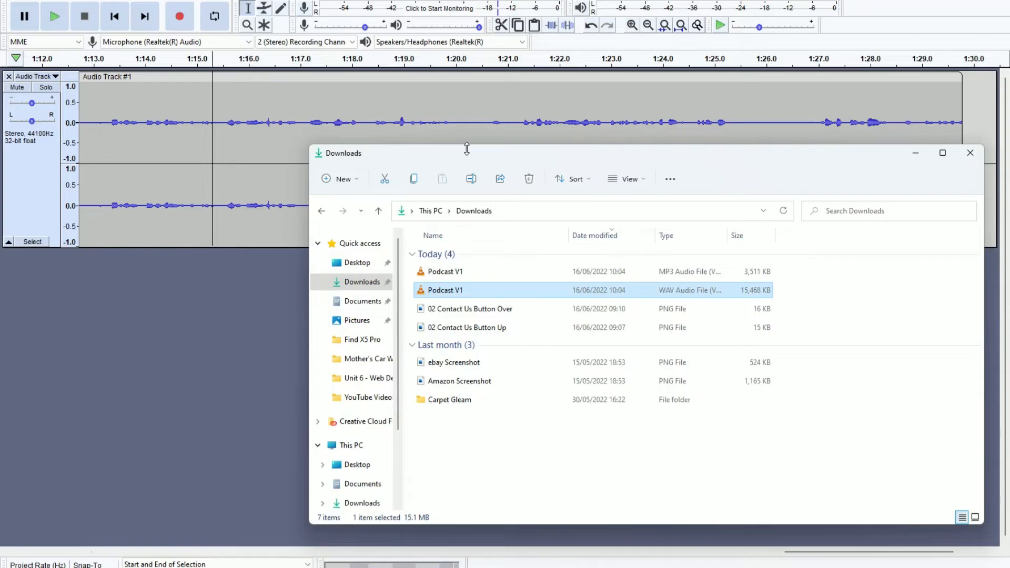
mouse_move(252, 94)
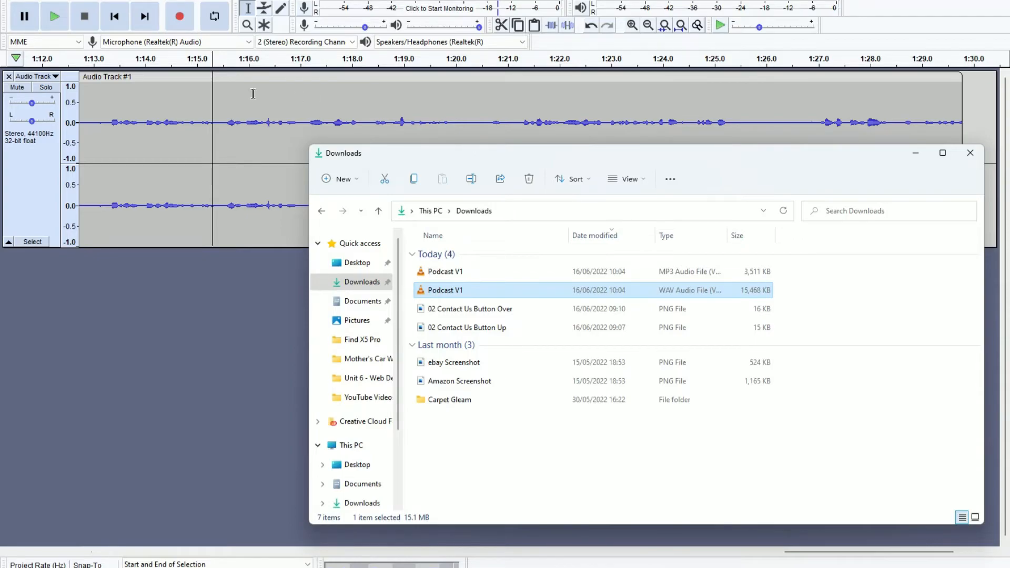
mouse_move(222, 116)
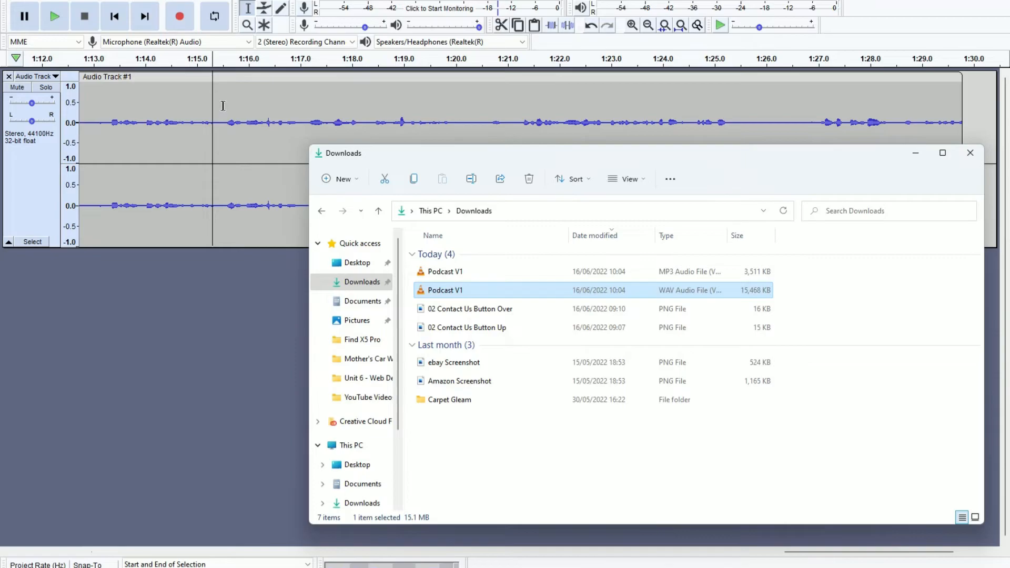
mouse_move(225, 113)
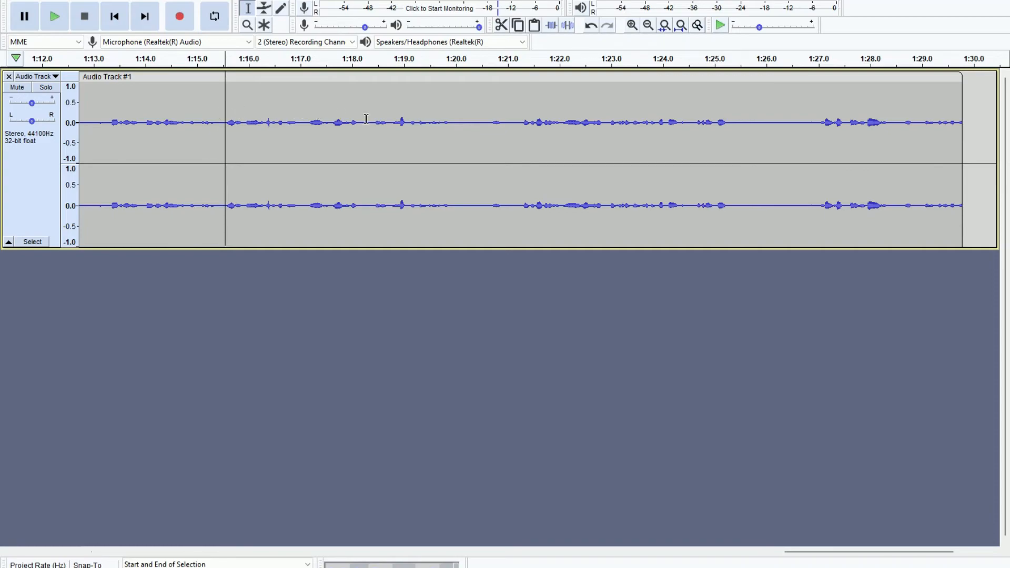
click(458, 122)
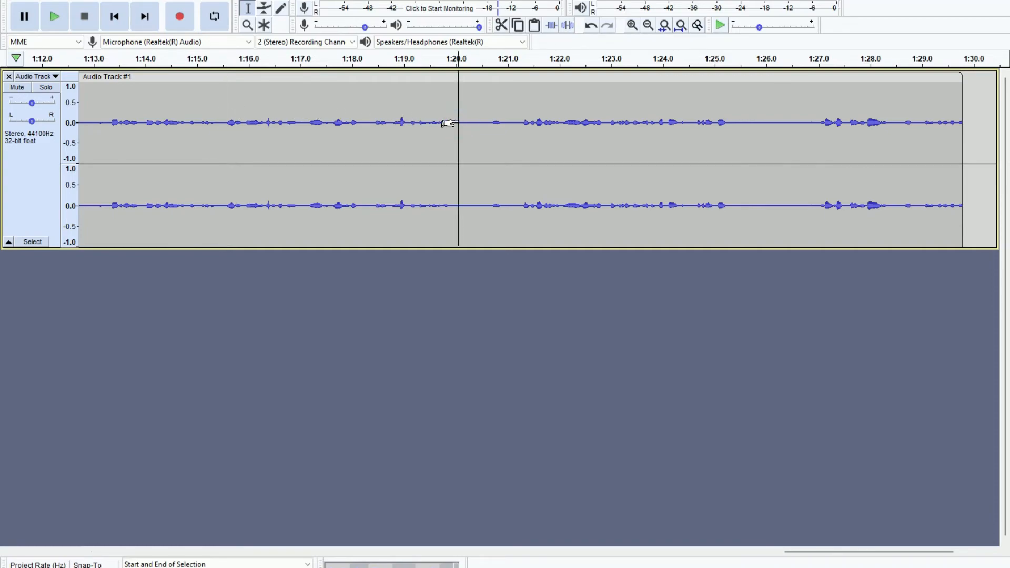
mouse_move(450, 114)
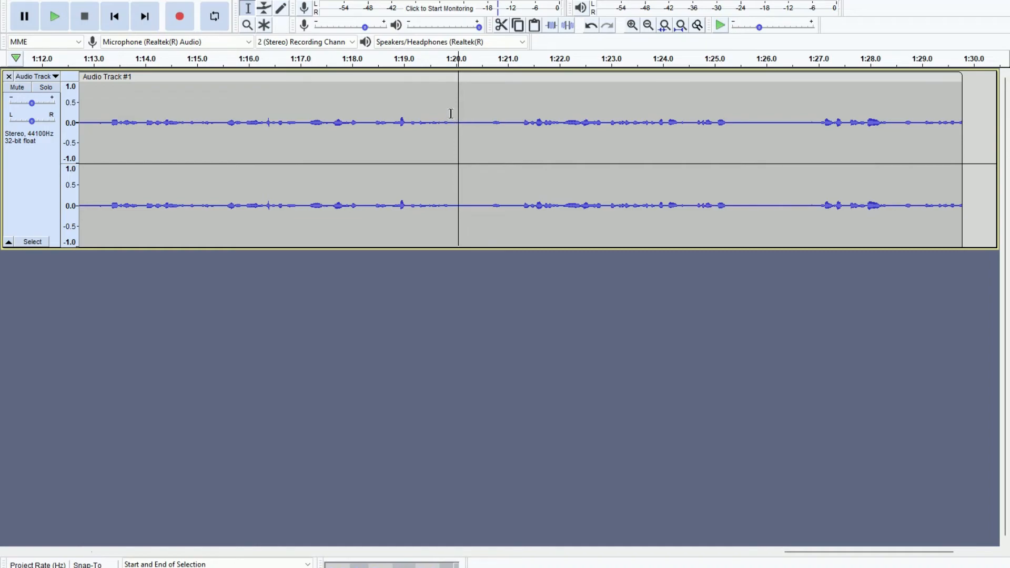
mouse_move(466, 114)
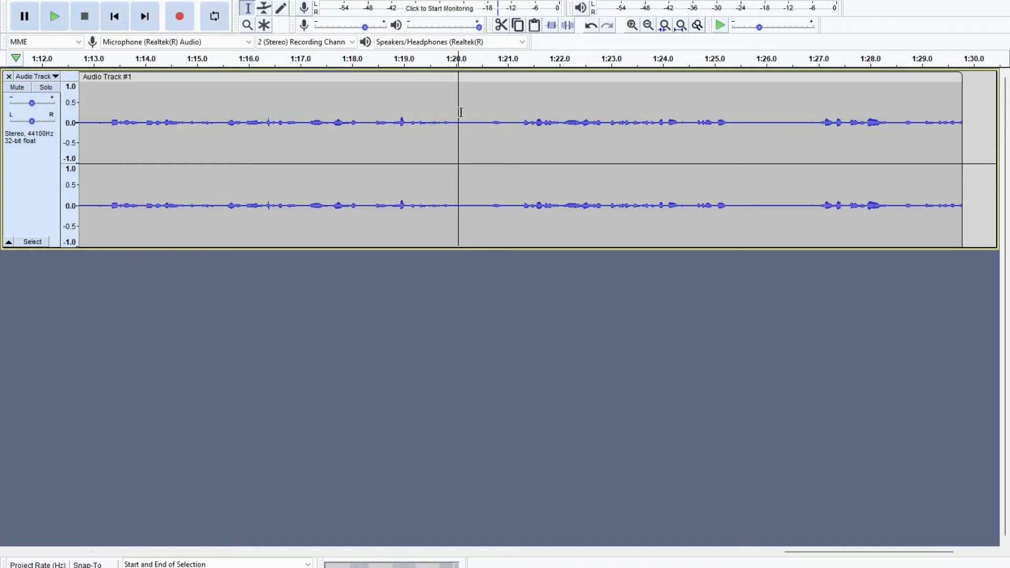
mouse_move(449, 117)
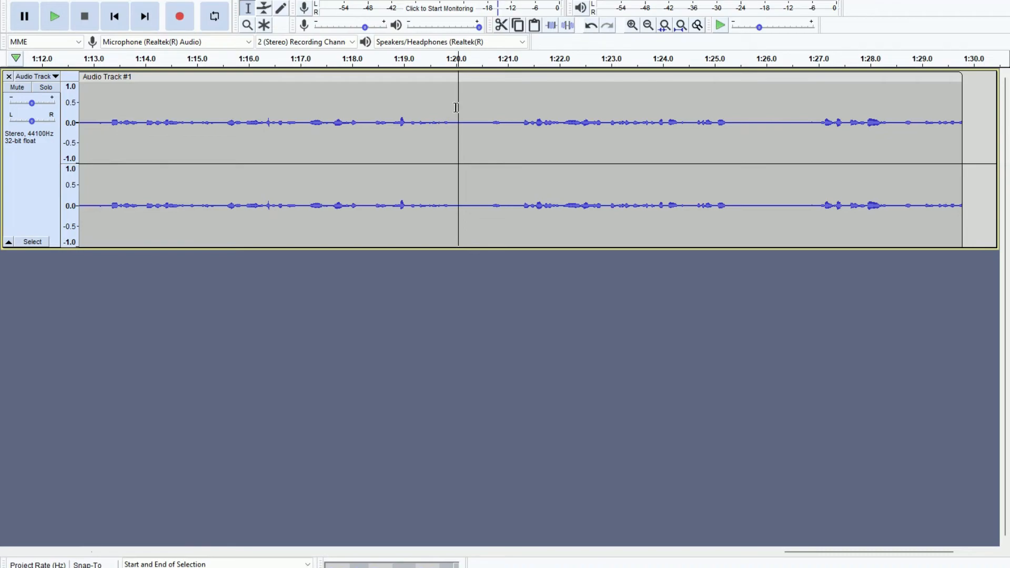
mouse_move(284, 120)
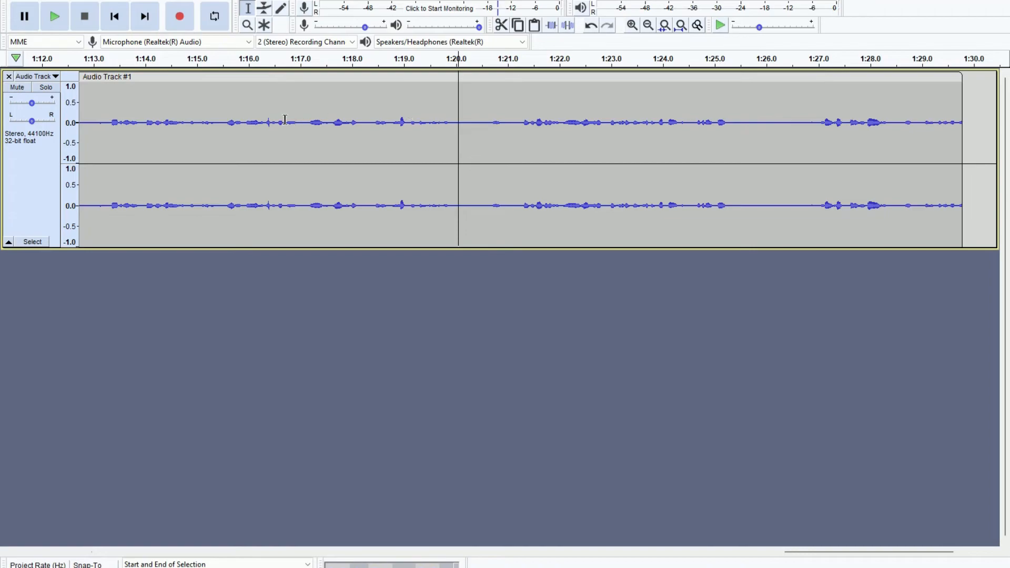
mouse_move(286, 108)
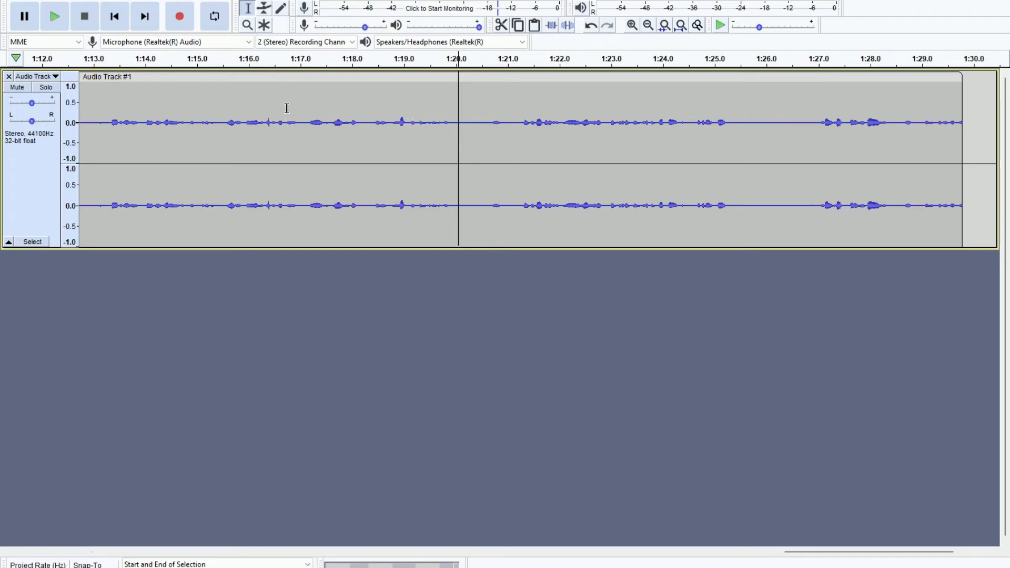
mouse_move(274, 119)
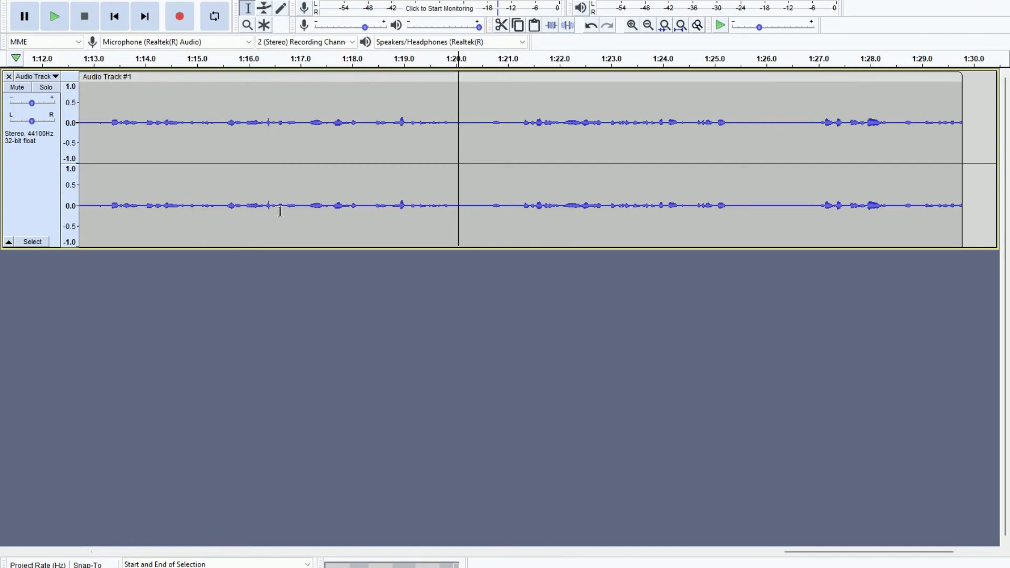
mouse_move(360, 219)
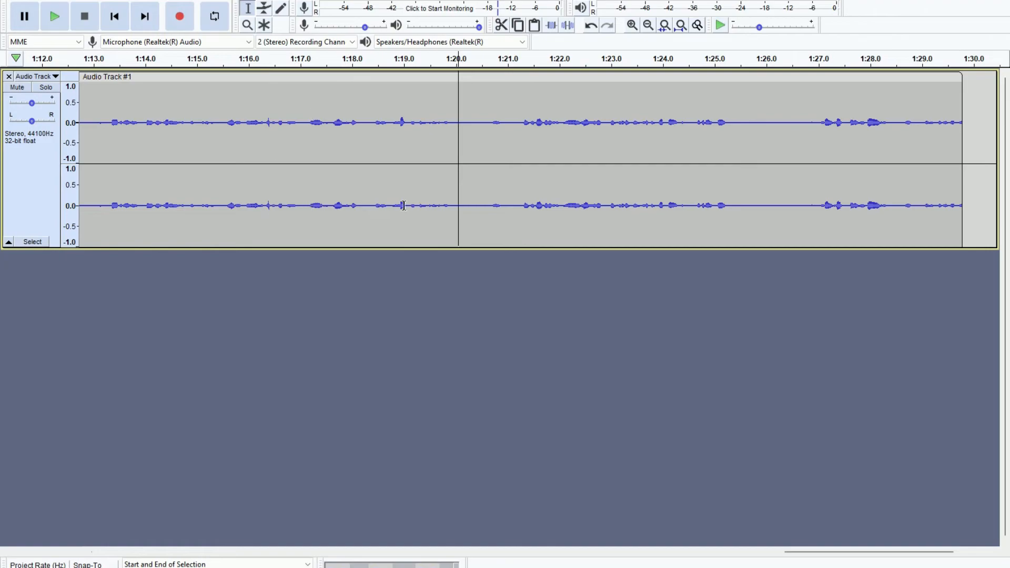
mouse_move(287, 168)
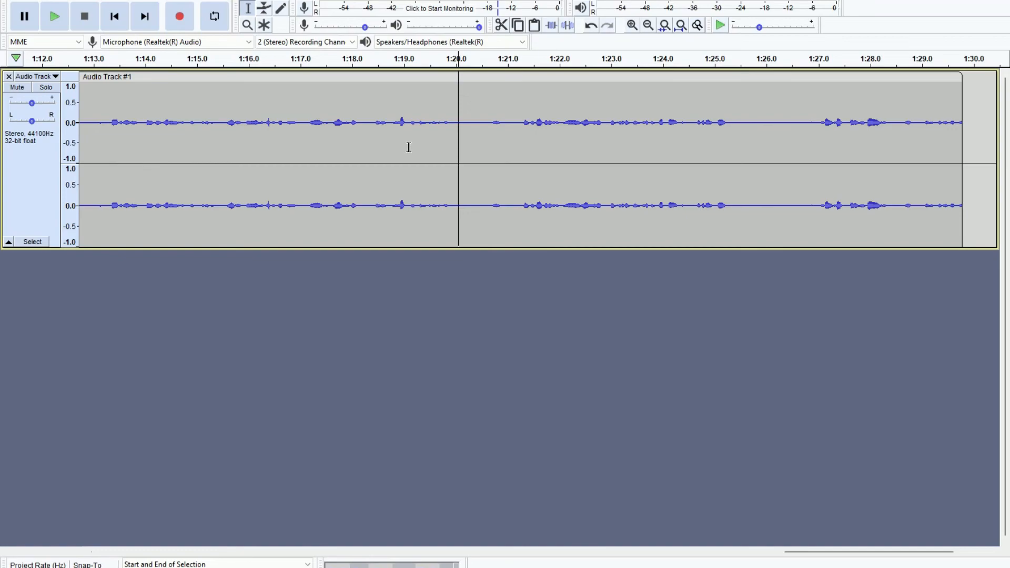
mouse_move(405, 145)
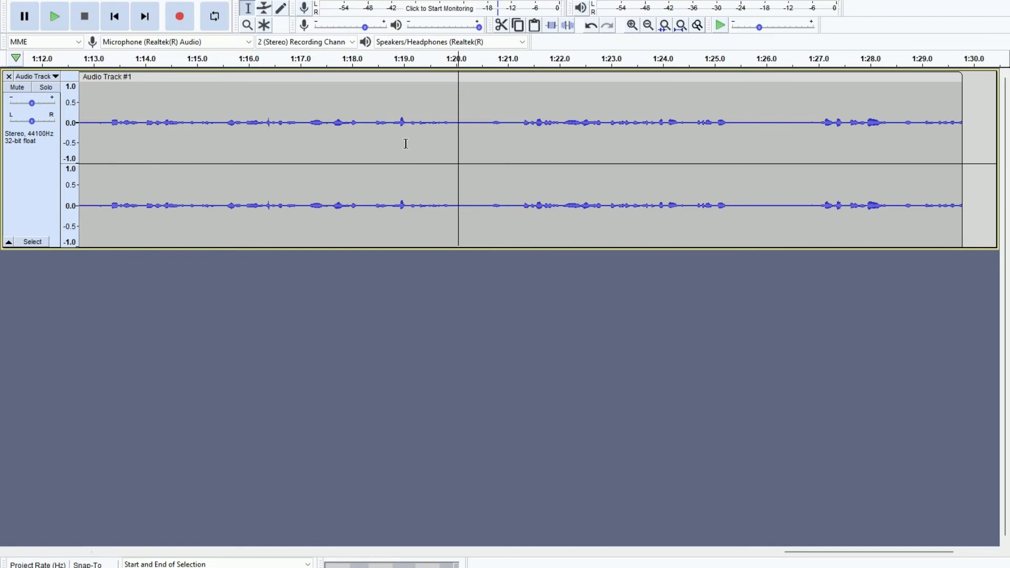
mouse_move(450, 160)
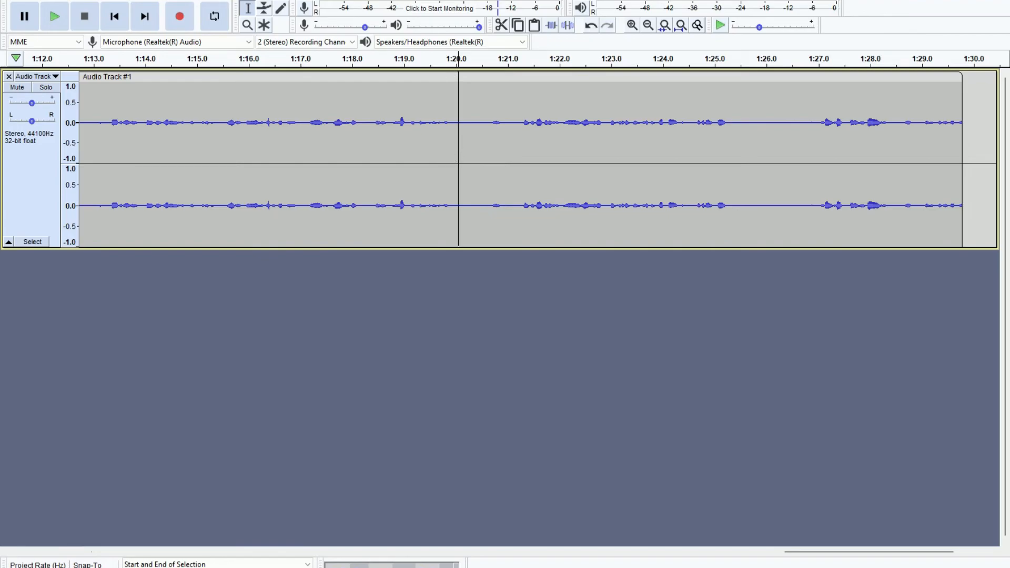
click(424, 19)
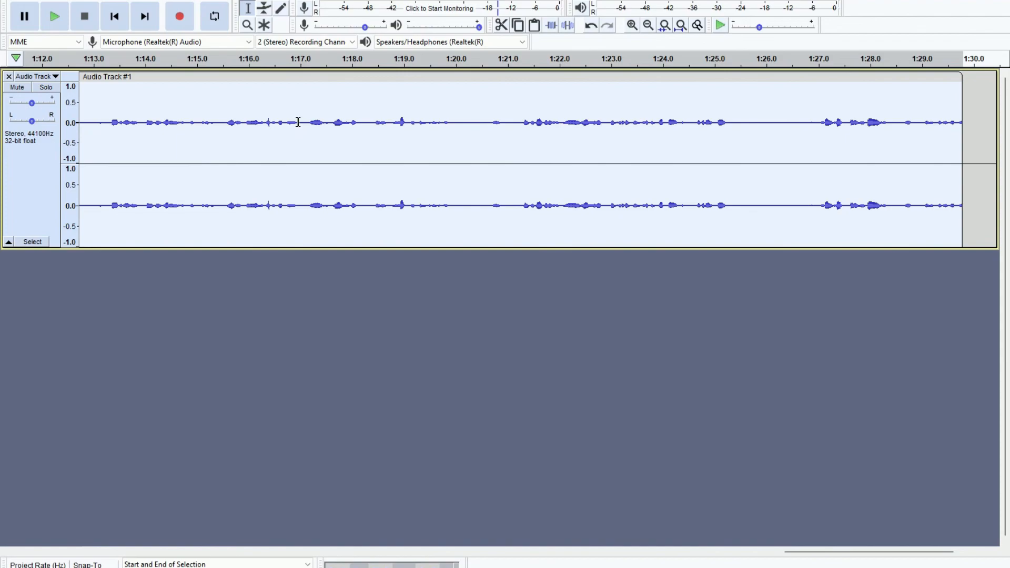
click(298, 122)
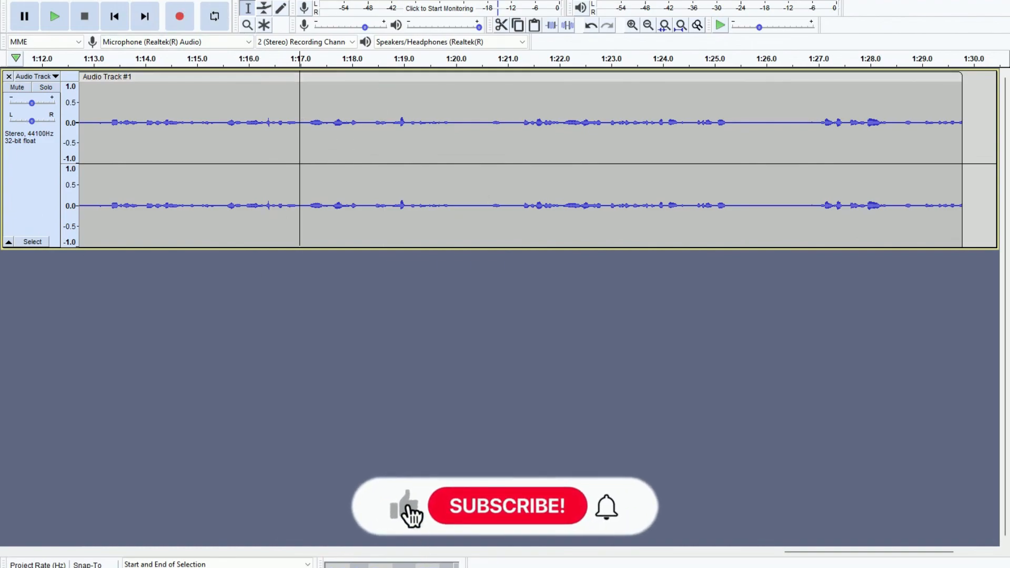
click(507, 506)
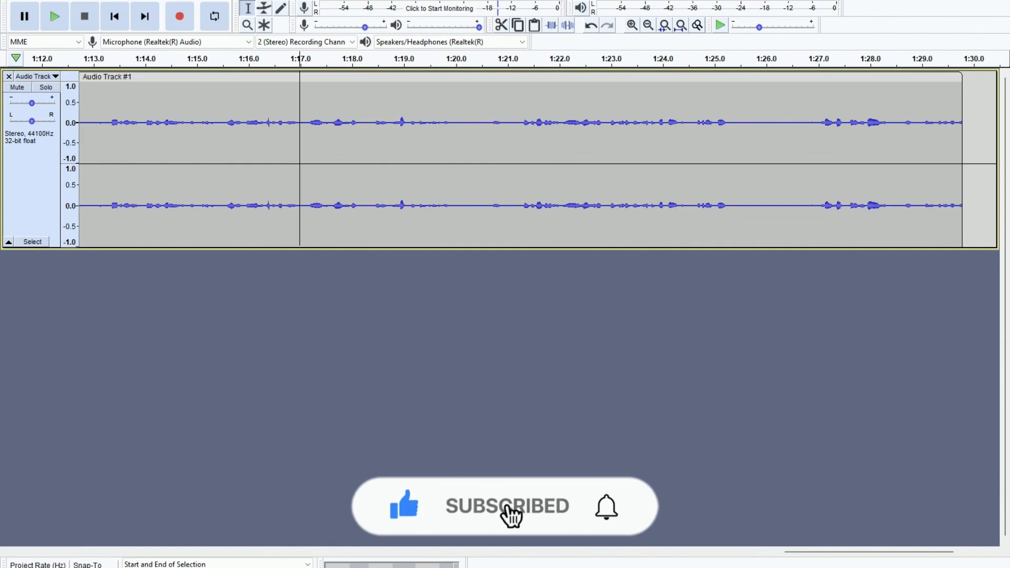